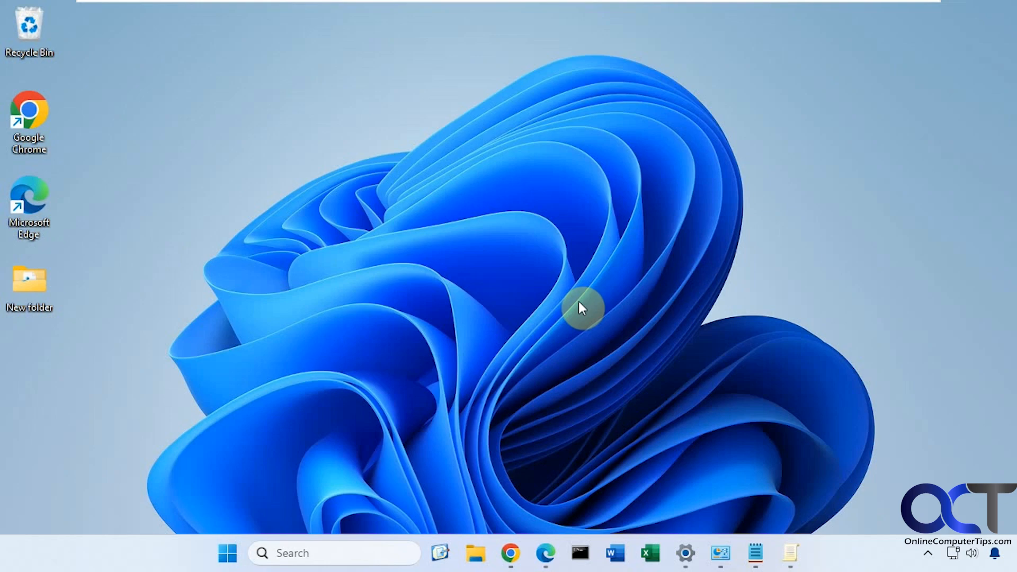
Keep English (United States) language and US keyboard defaults and continue to Select setup option
left_click(226, 553)
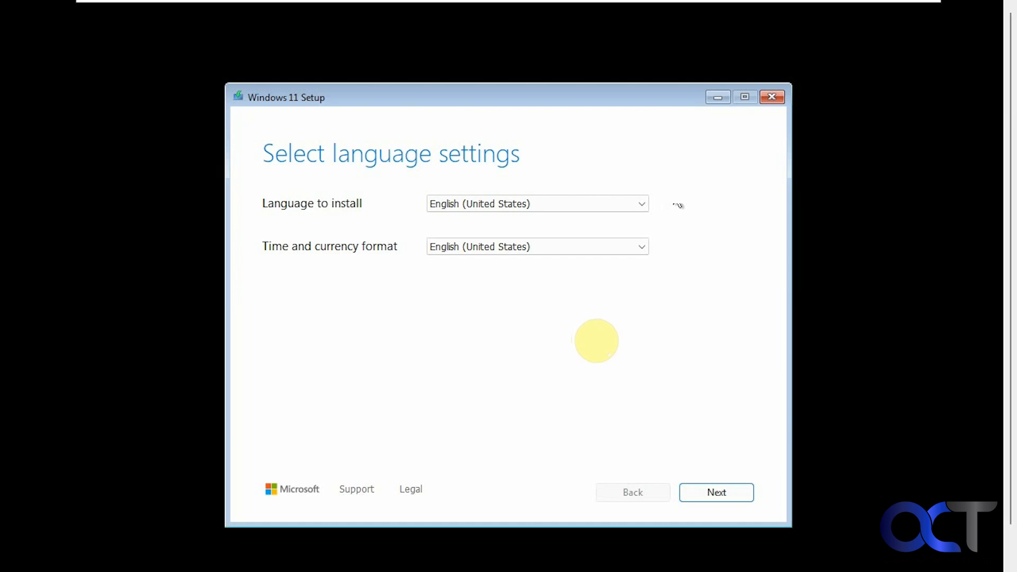
mouse_move(538, 340)
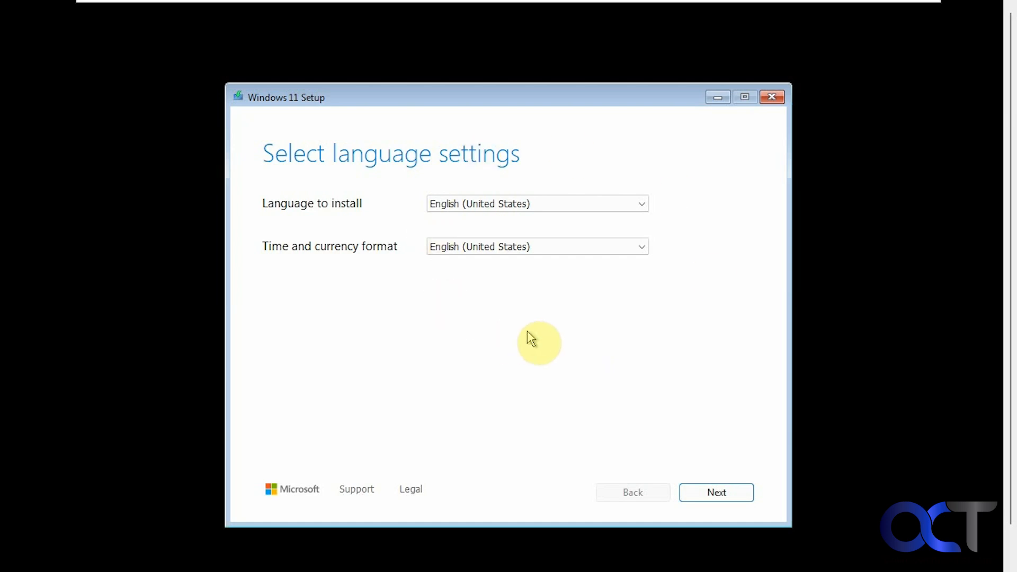
mouse_move(446, 173)
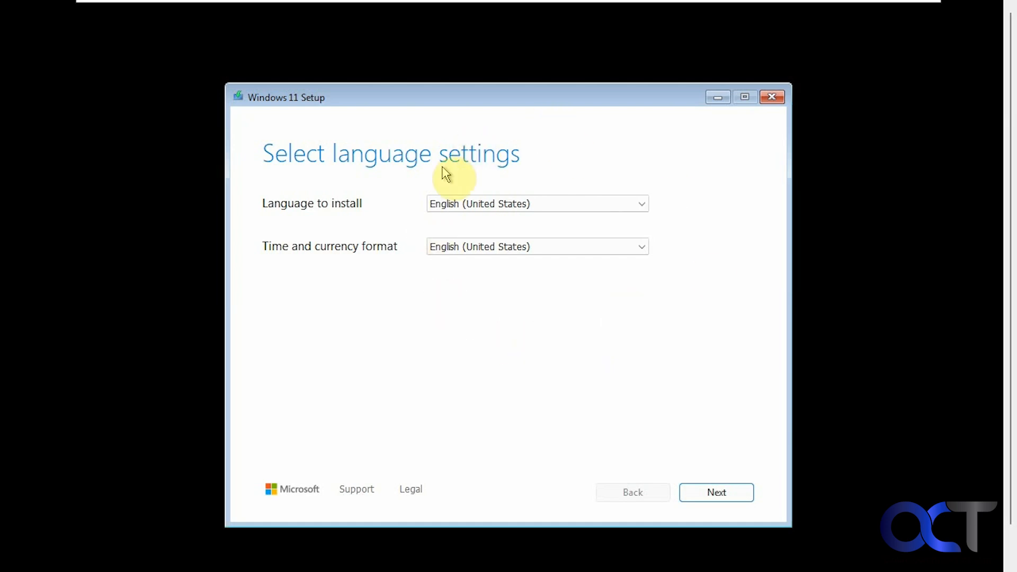
mouse_move(306, 221)
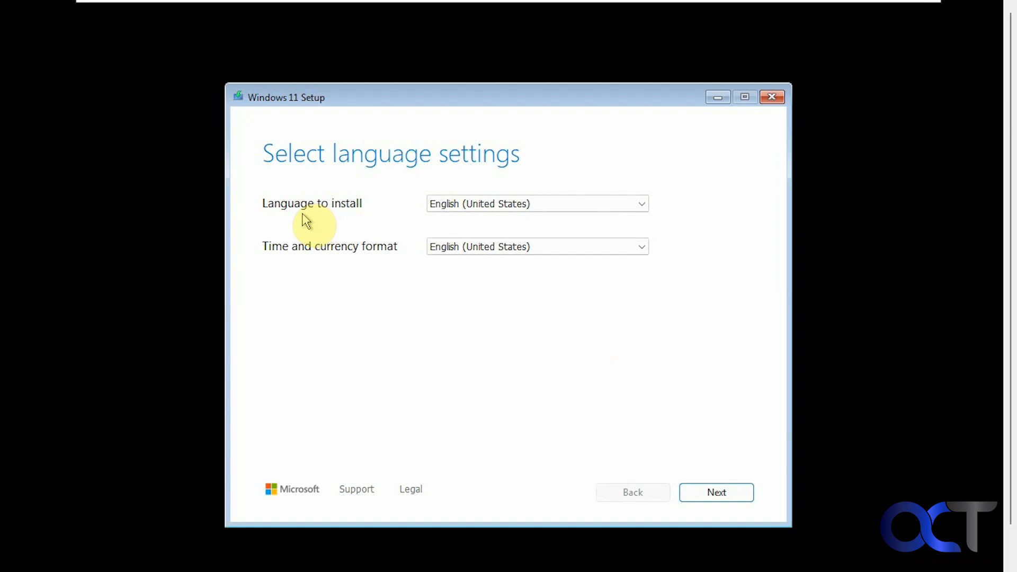
mouse_move(343, 260)
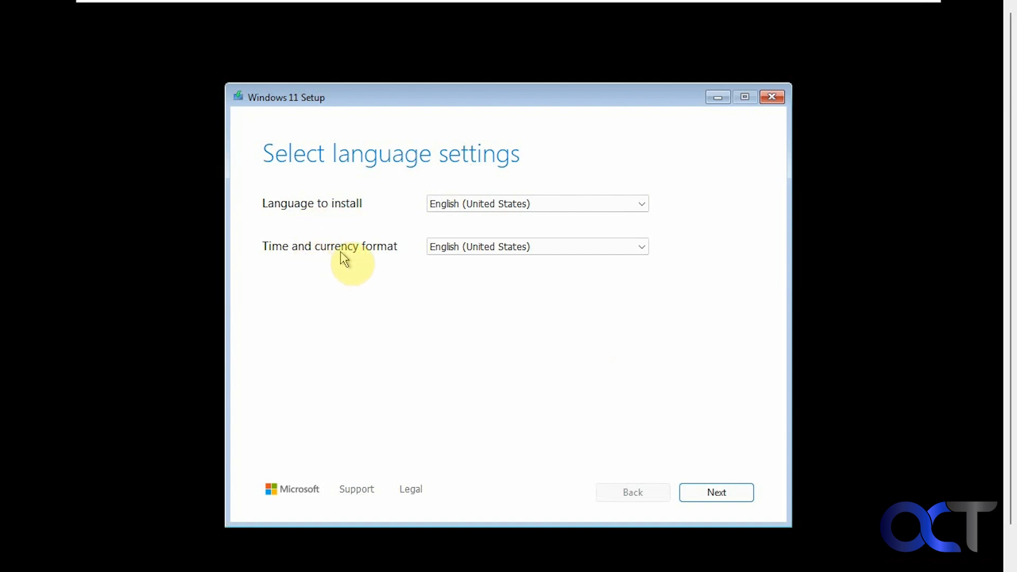
mouse_move(733, 483)
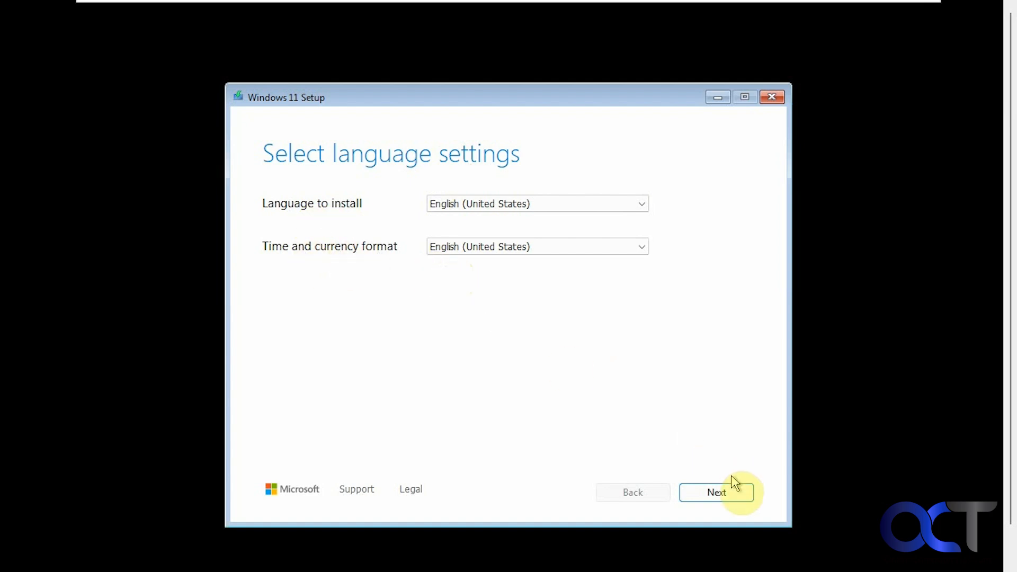
left_click(716, 492)
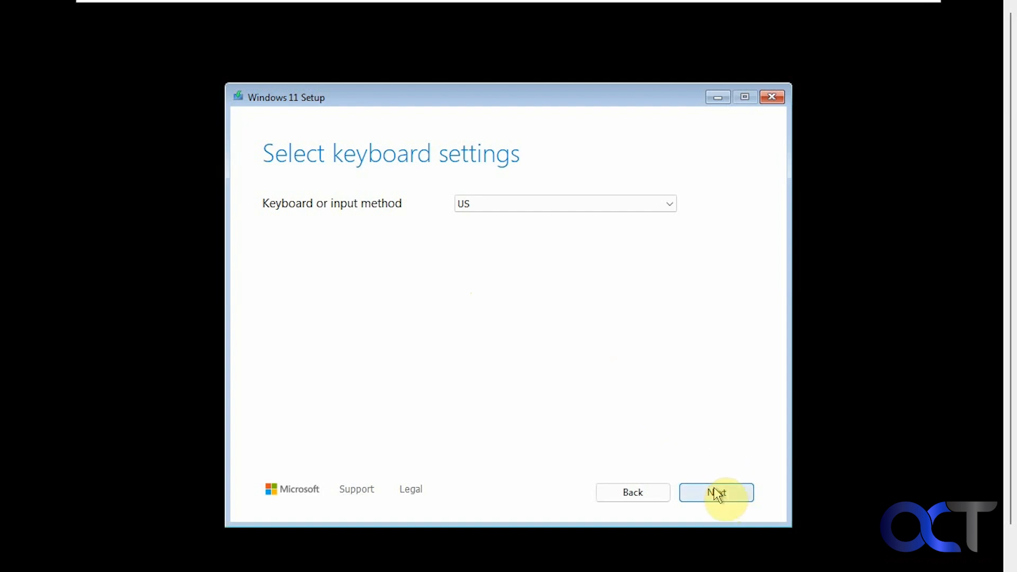
left_click(716, 492)
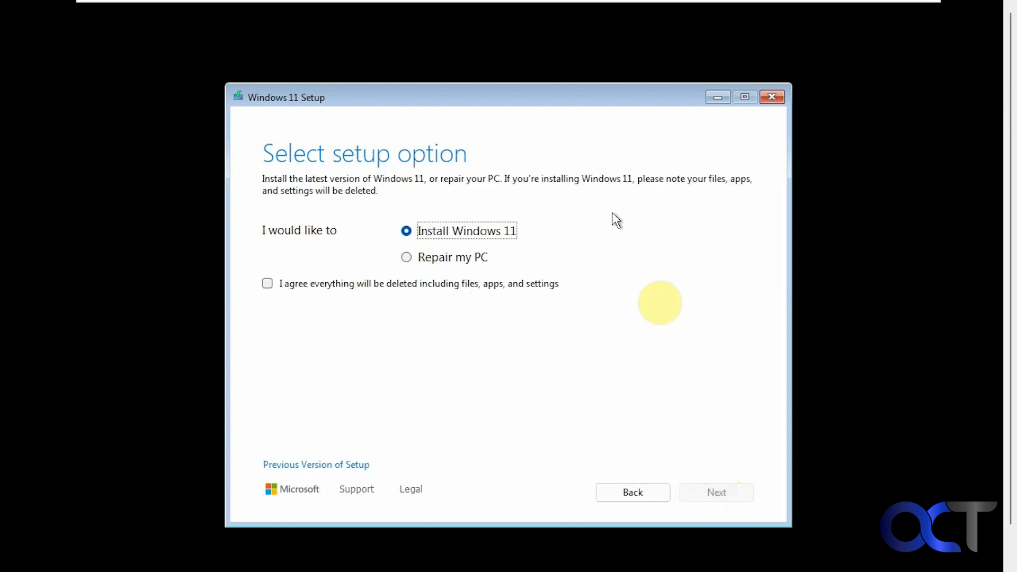
mouse_move(473, 243)
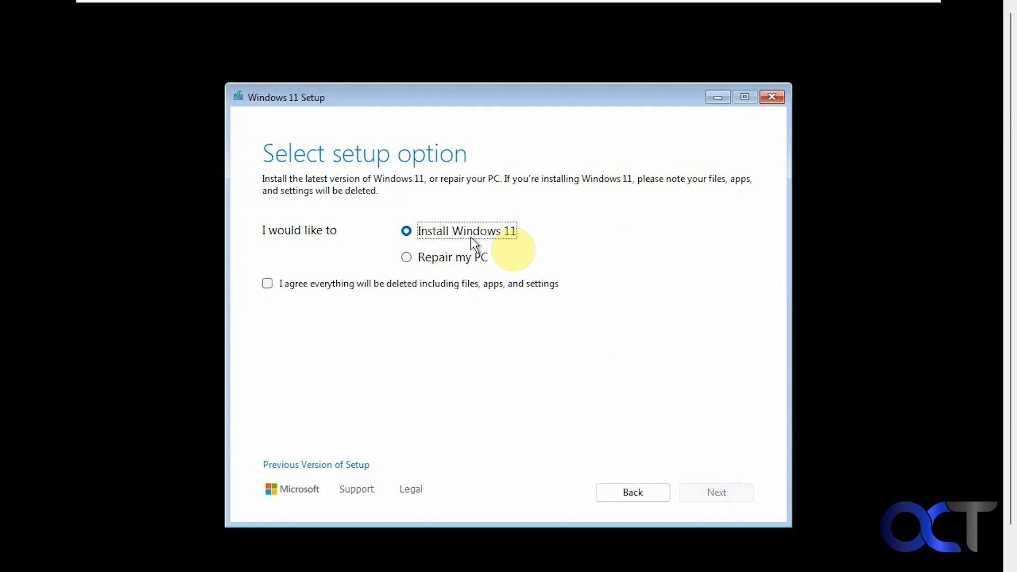
mouse_move(476, 266)
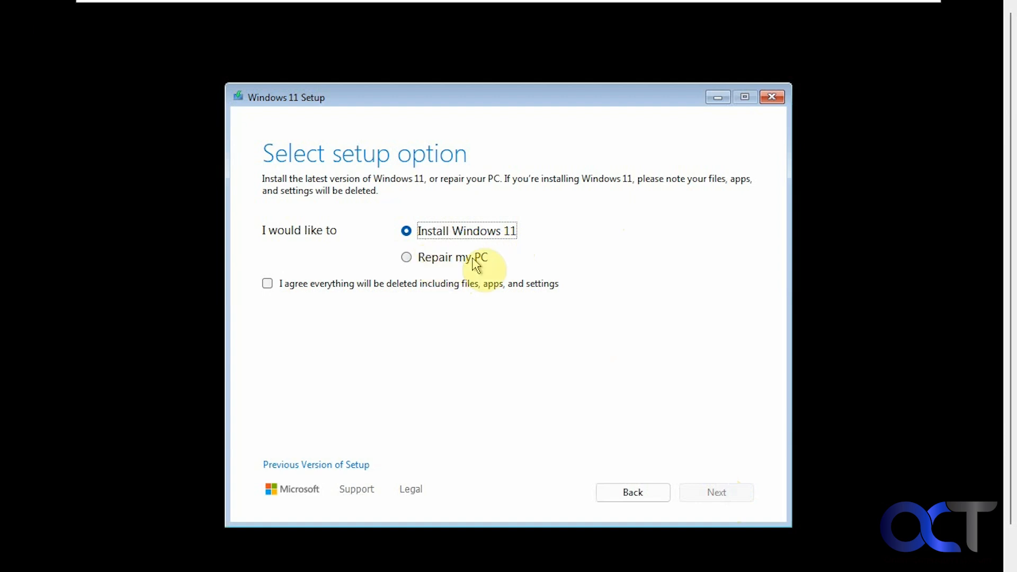
mouse_move(559, 206)
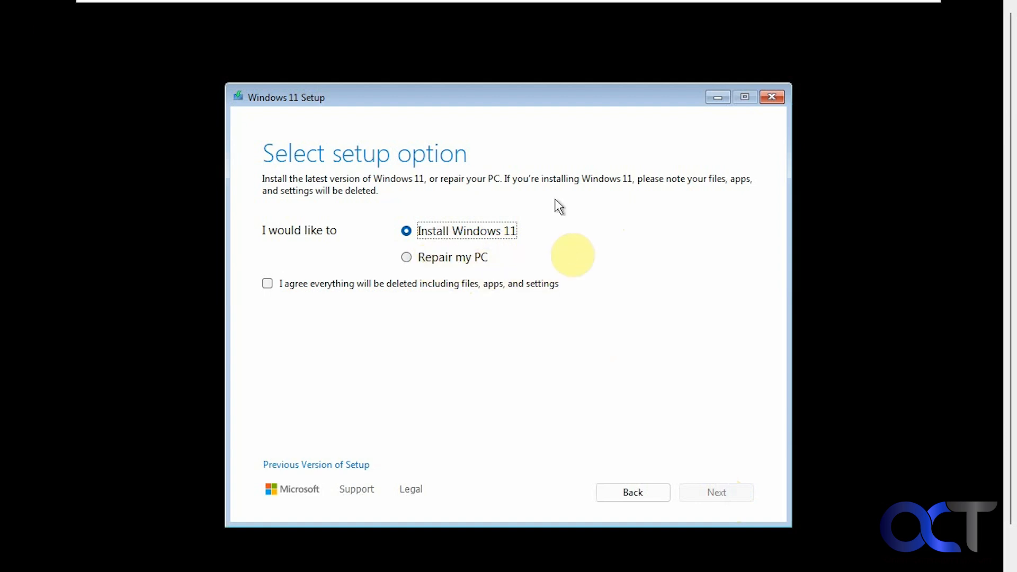
mouse_move(537, 275)
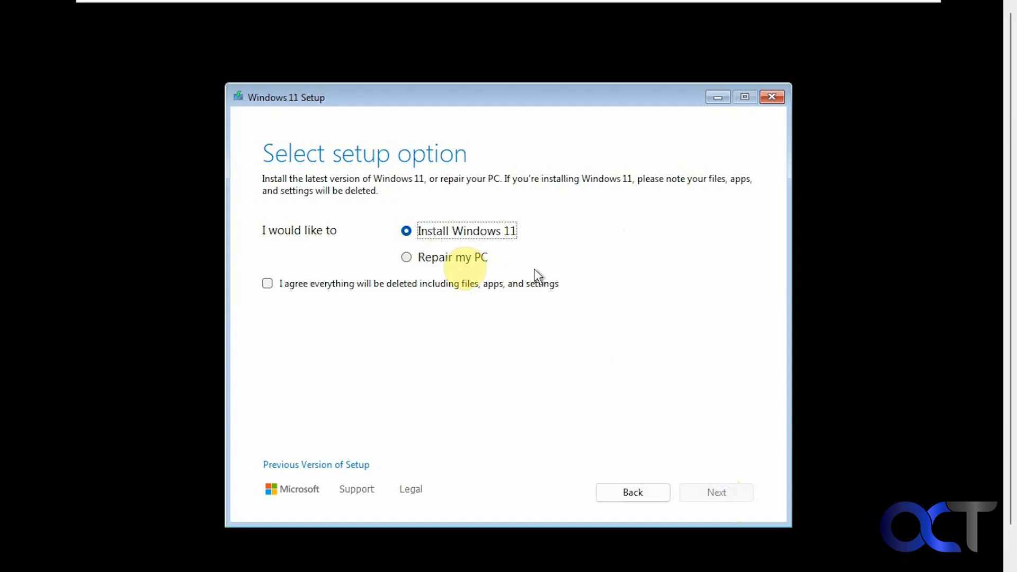
mouse_move(428, 240)
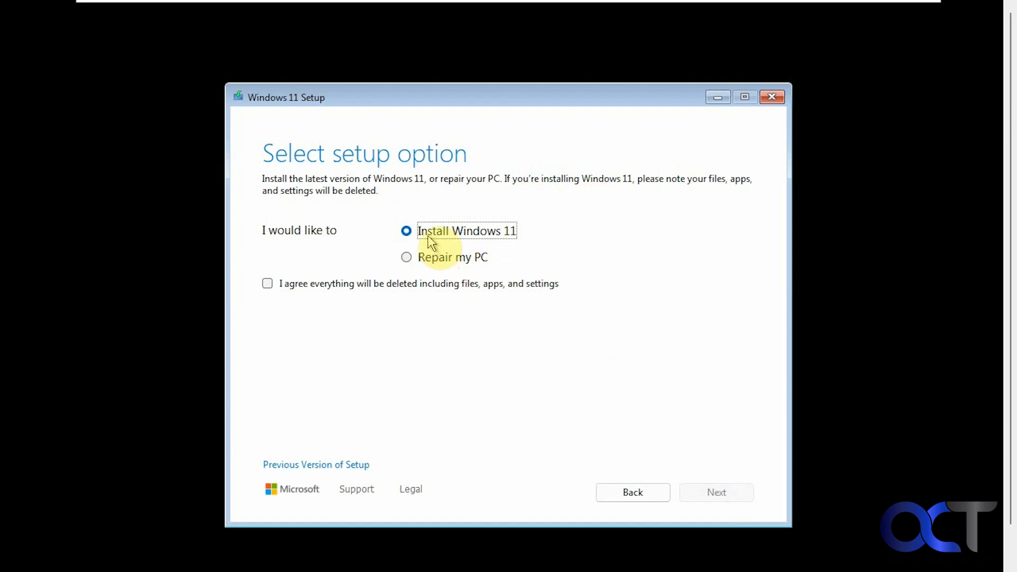
mouse_move(445, 269)
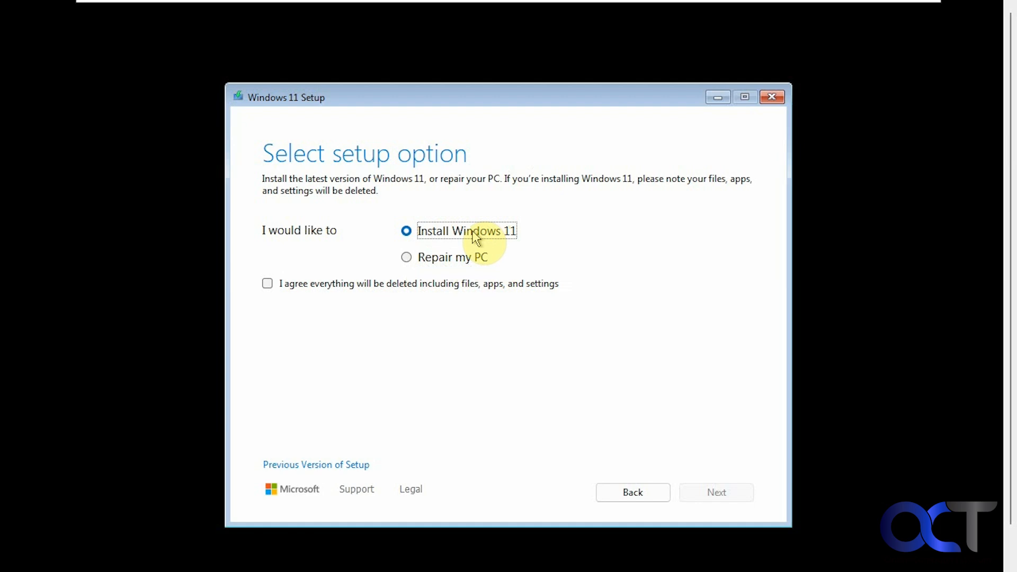
mouse_move(725, 496)
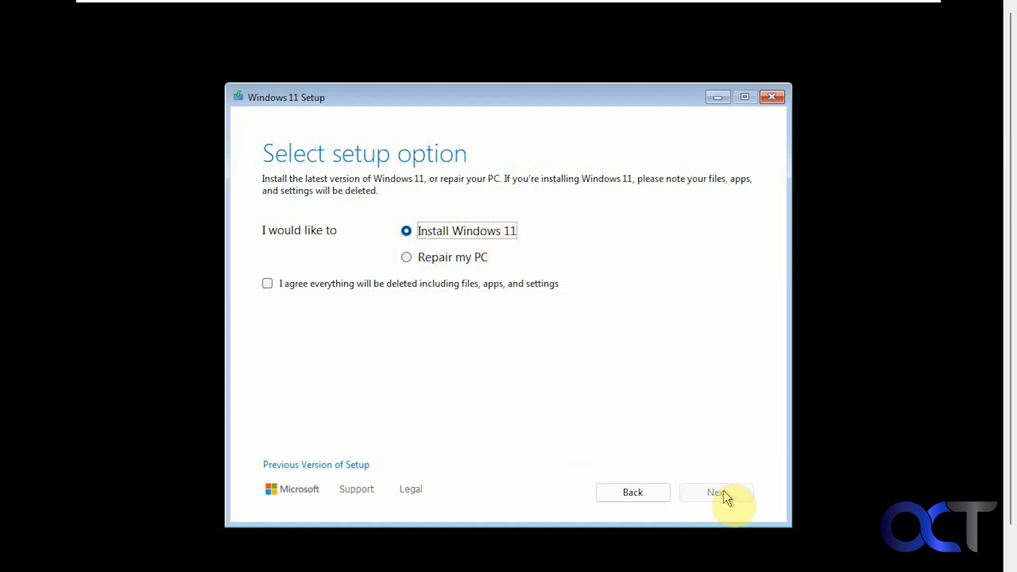
Agree that all files and apps will be deleted, then skip the product key to reach the editions list
left_click(267, 283)
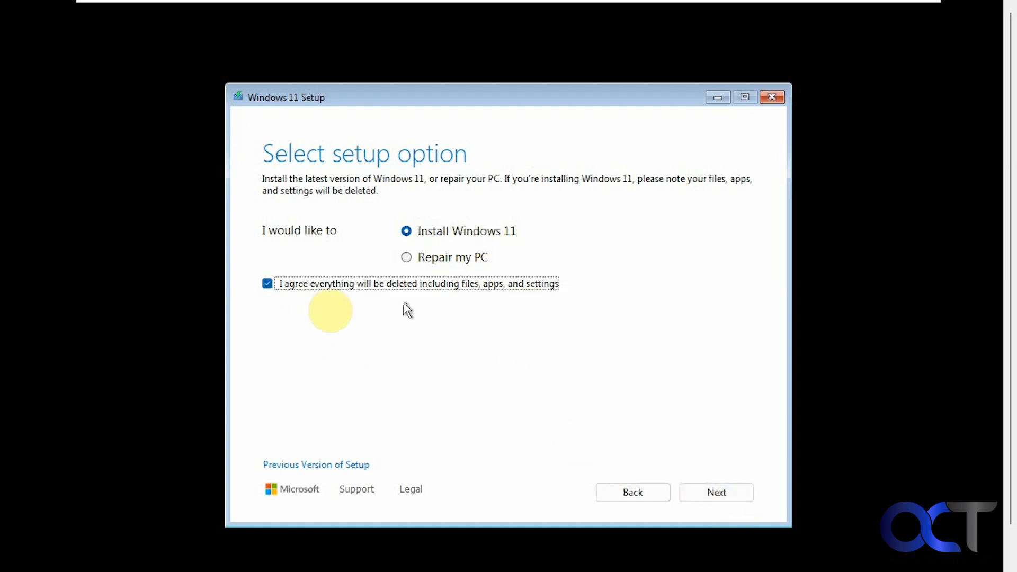
mouse_move(479, 306)
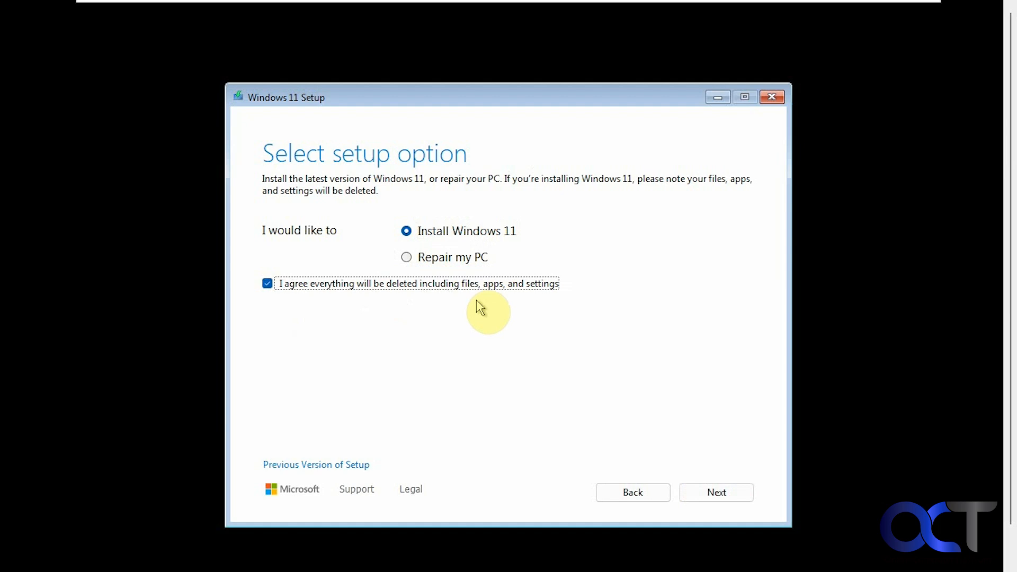
mouse_move(676, 399)
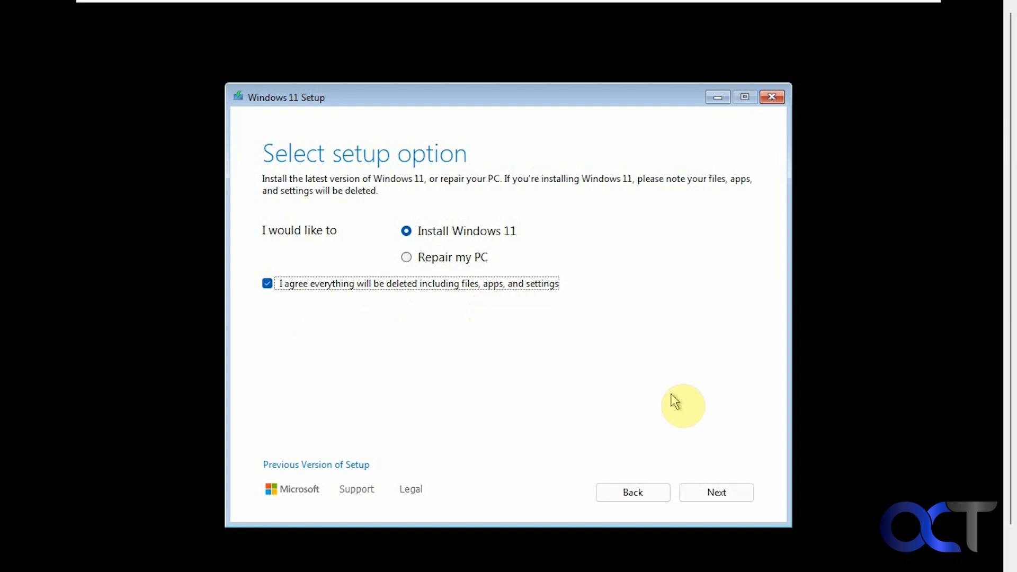
mouse_move(713, 450)
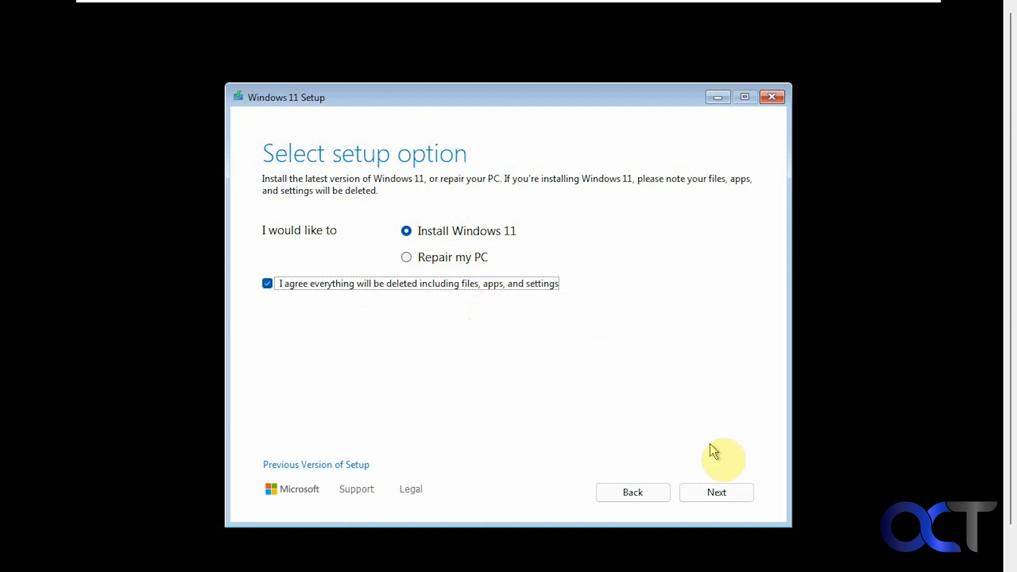
left_click(716, 492)
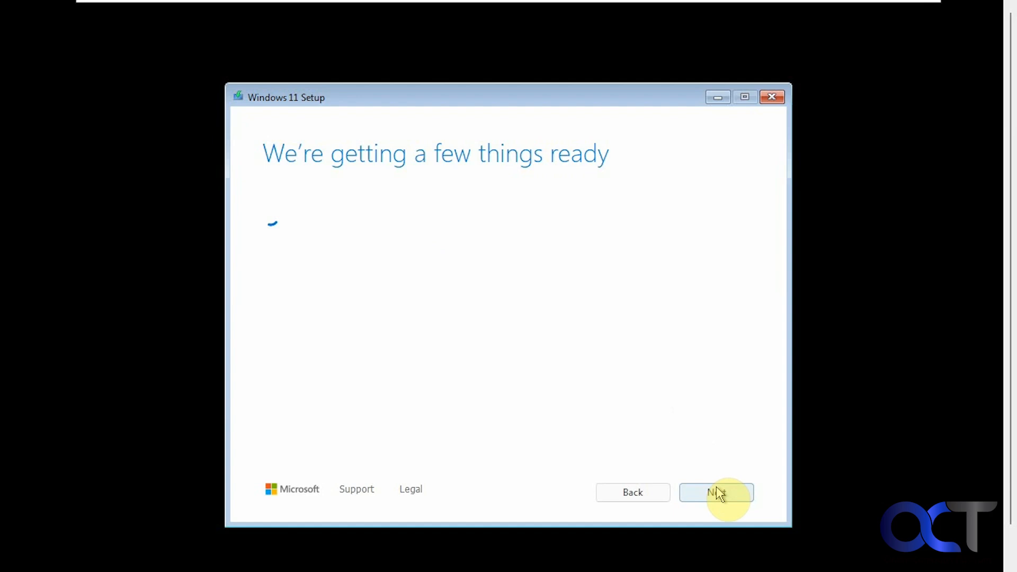
left_click(715, 492)
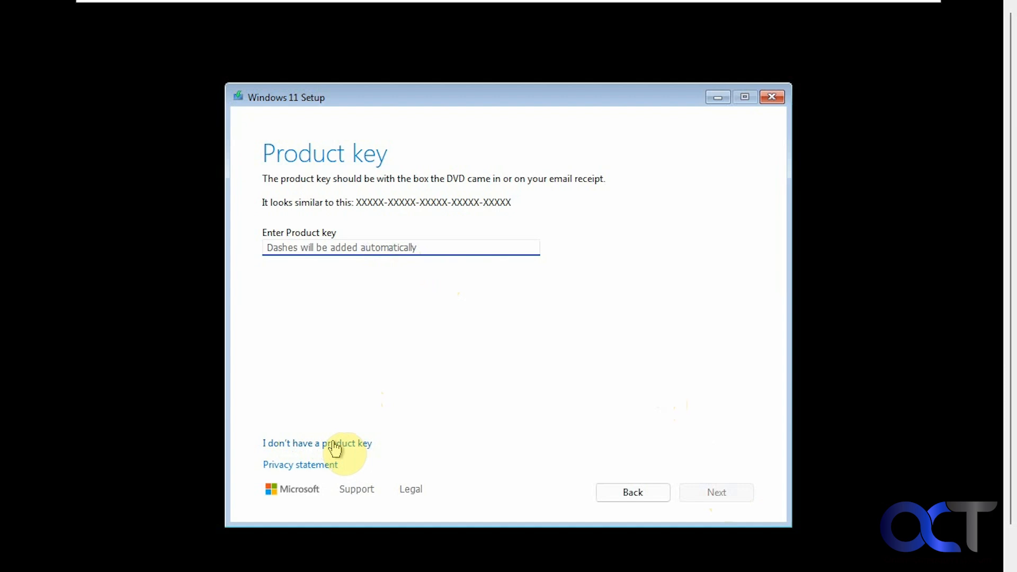
left_click(316, 443)
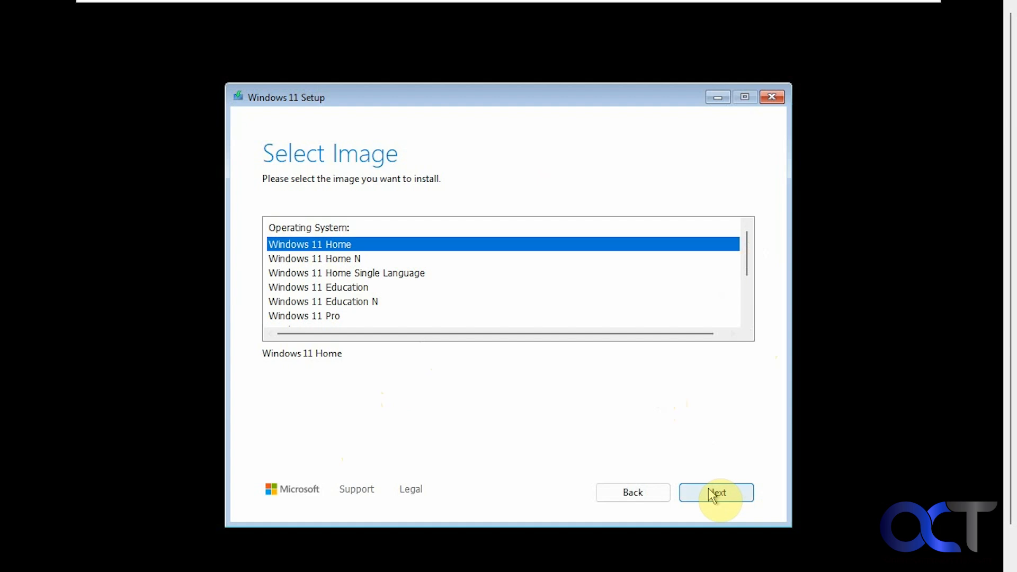
Choose the Windows 11 Home edition and accept the license terms
left_click(716, 492)
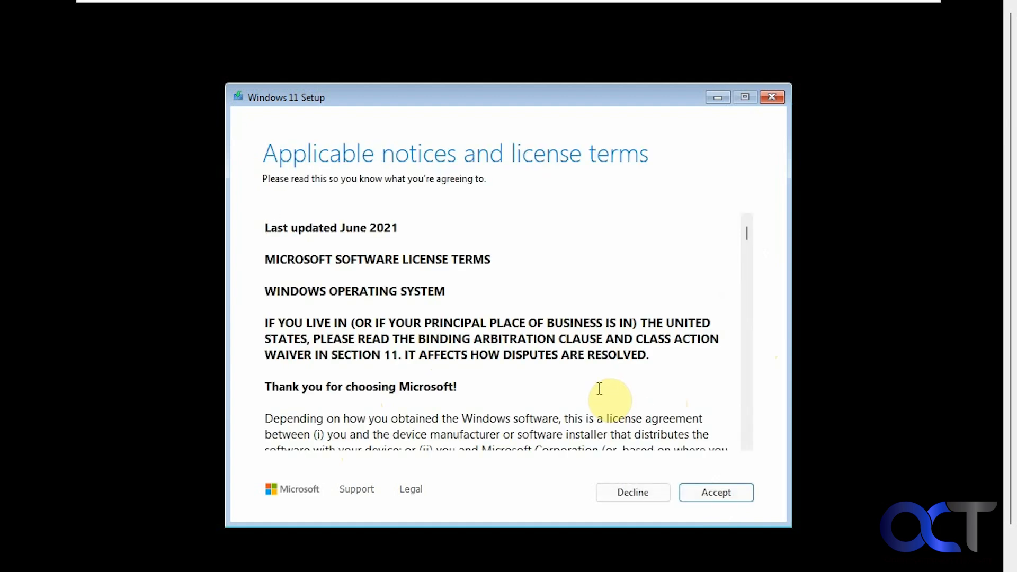
left_click(716, 492)
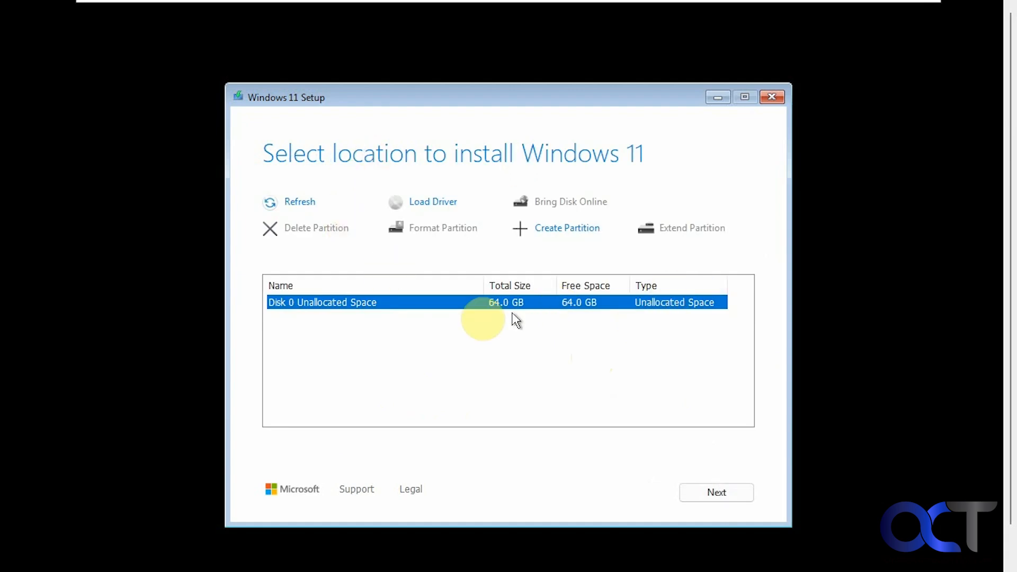
mouse_move(328, 237)
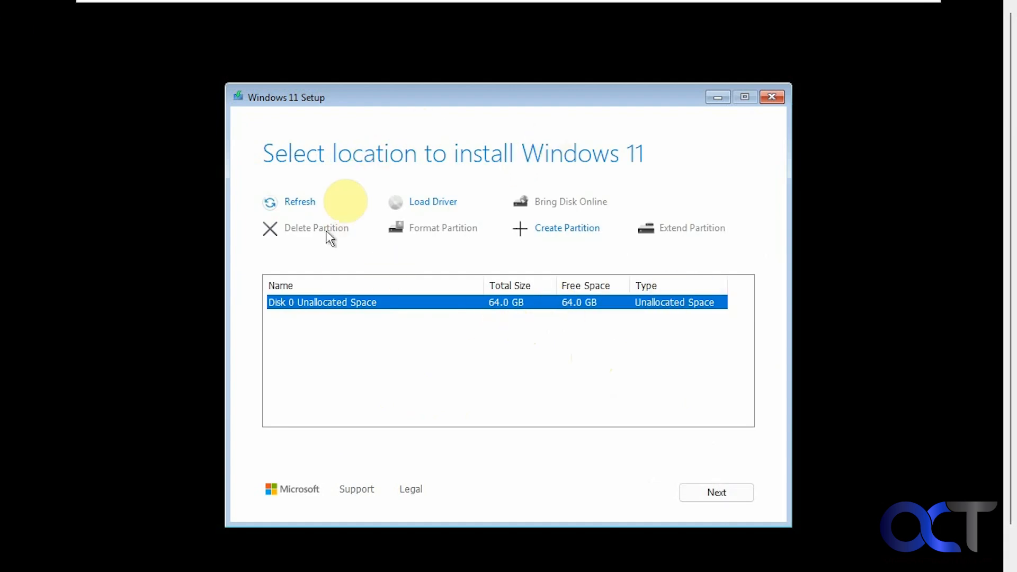
mouse_move(559, 208)
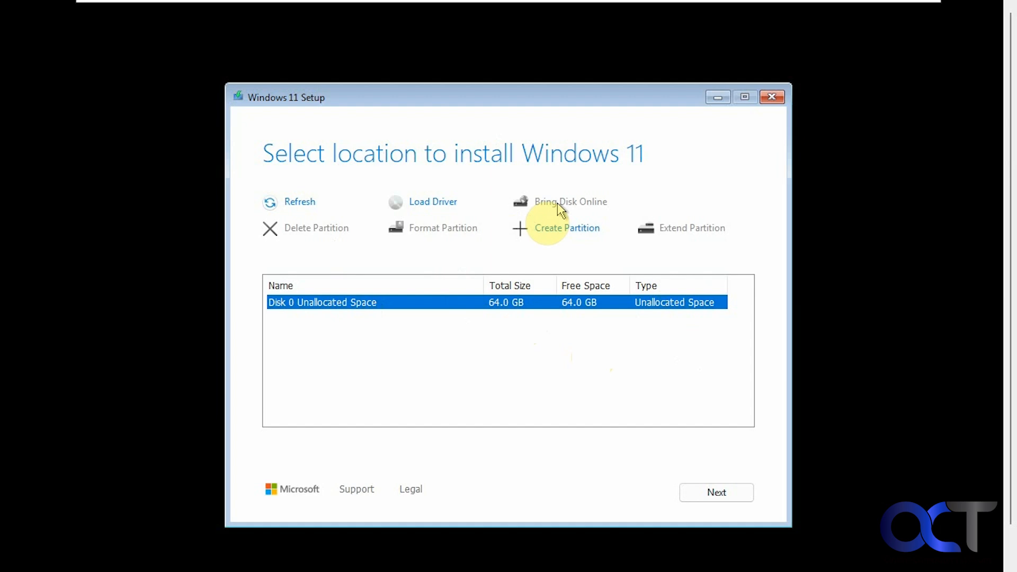
mouse_move(671, 235)
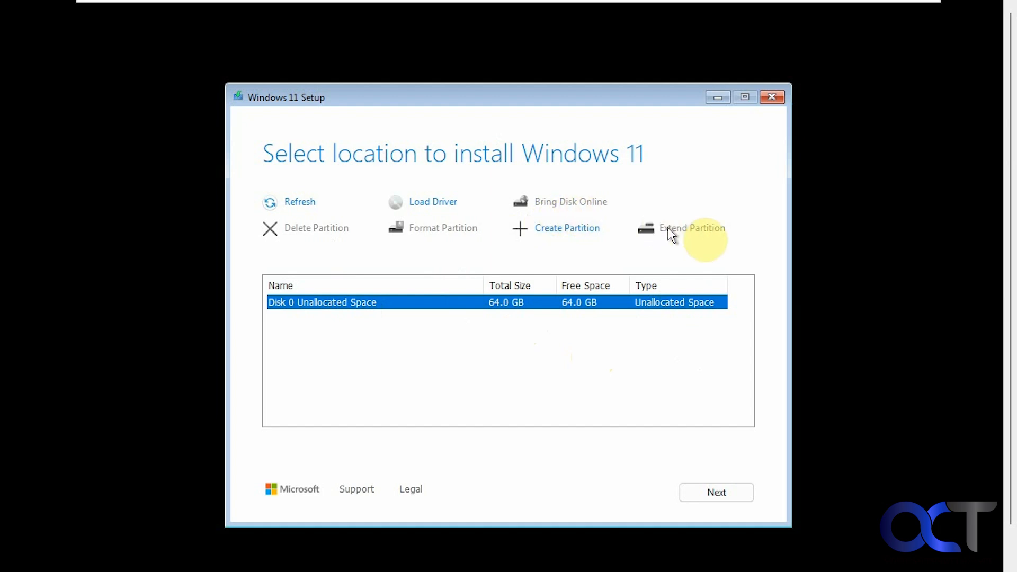
mouse_move(604, 232)
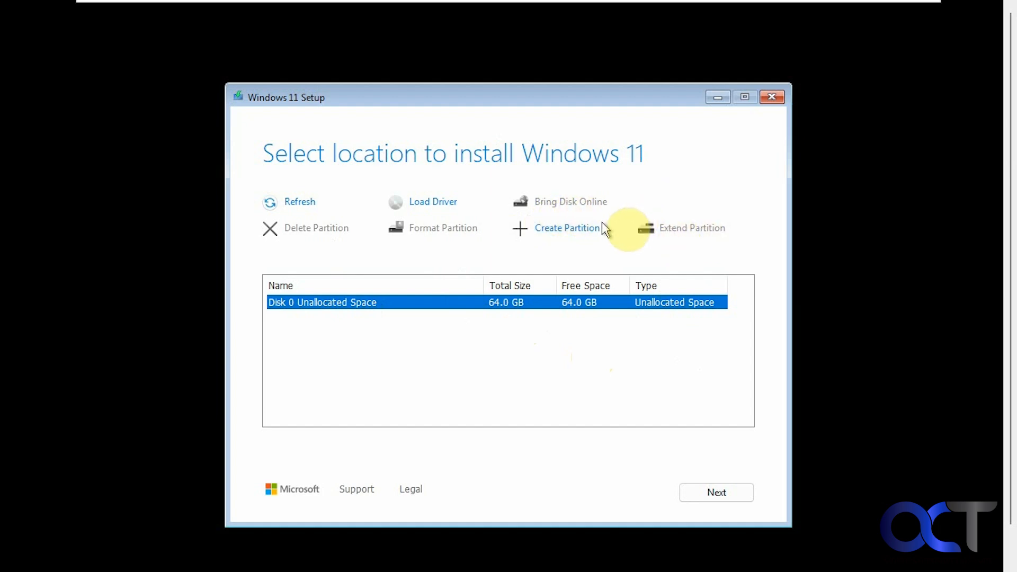
mouse_move(396, 273)
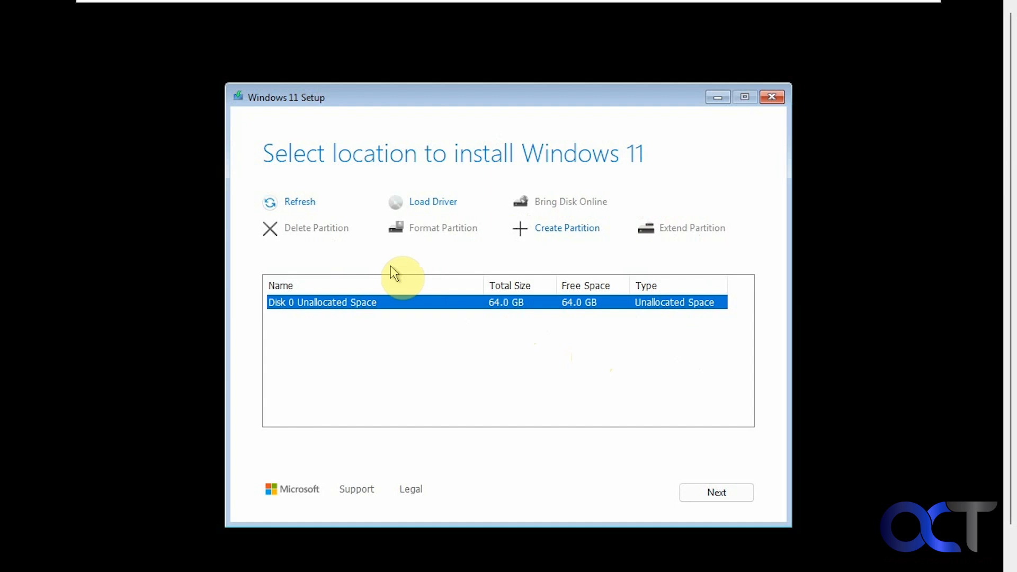
mouse_move(432, 315)
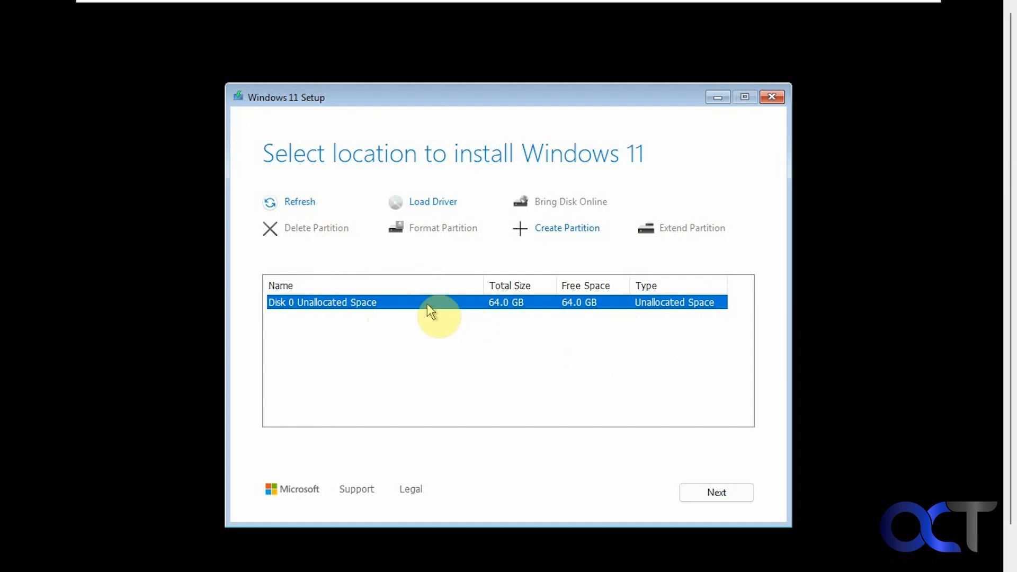
mouse_move(511, 382)
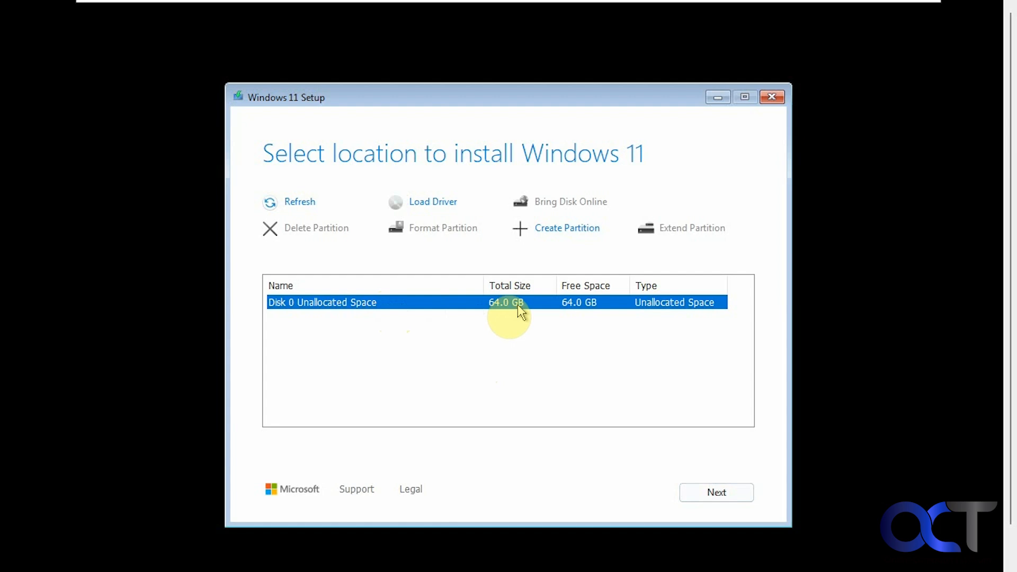
mouse_move(472, 355)
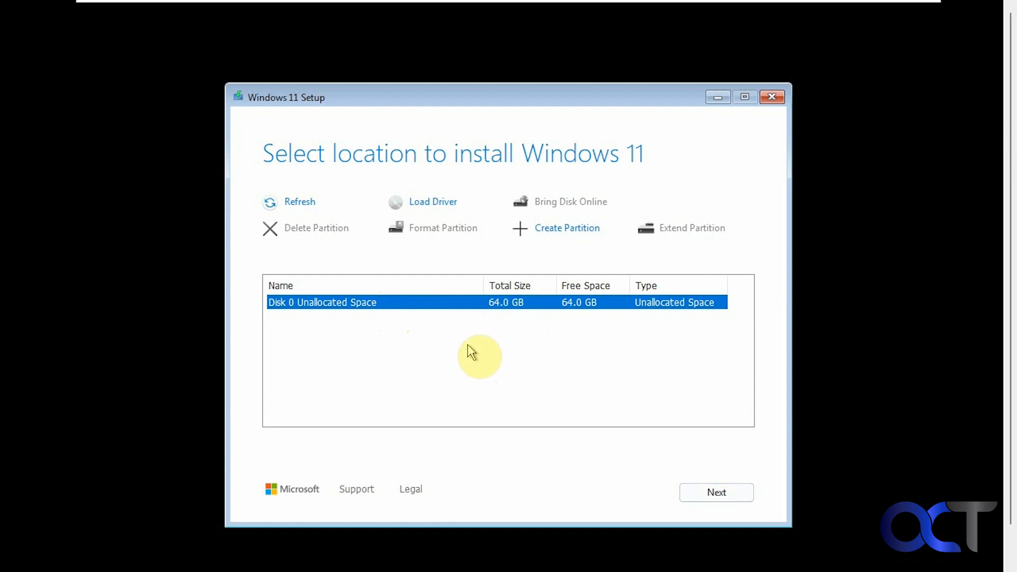
mouse_move(716, 493)
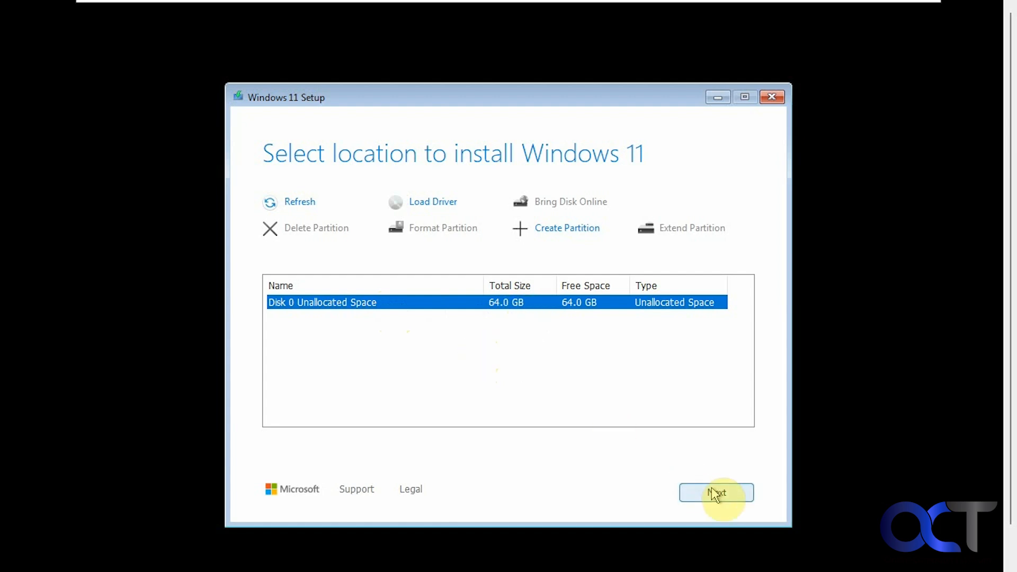
mouse_move(543, 396)
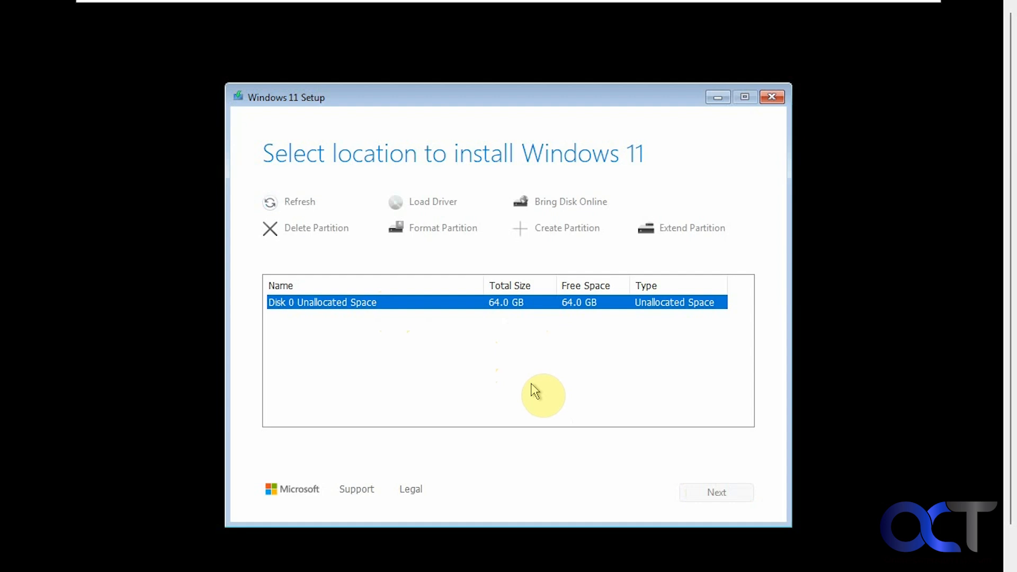
Confirm Disk 0 unallocated space as the target and start installing Windows 11 Home
left_click(716, 492)
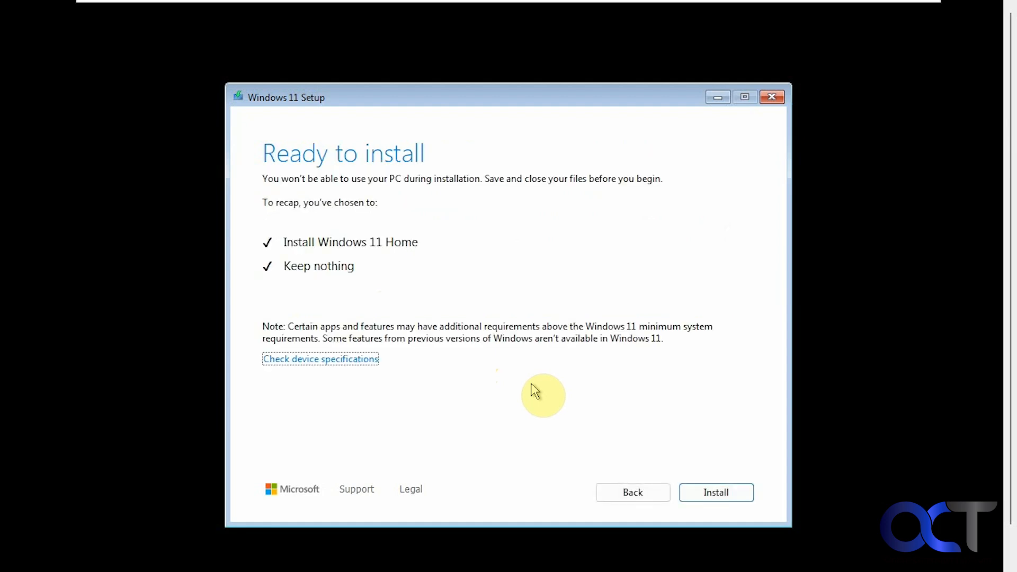
mouse_move(333, 236)
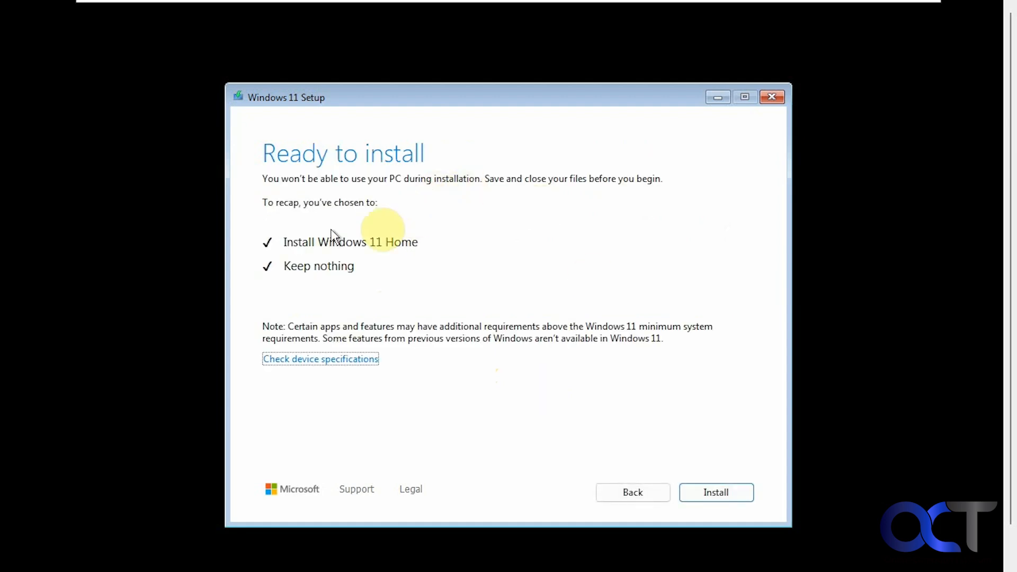
mouse_move(368, 284)
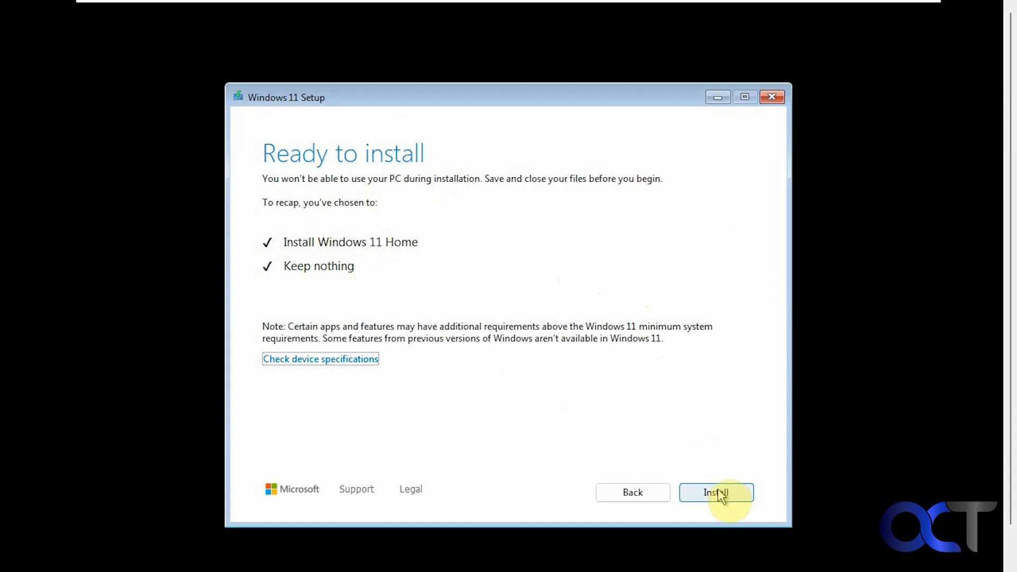
left_click(716, 492)
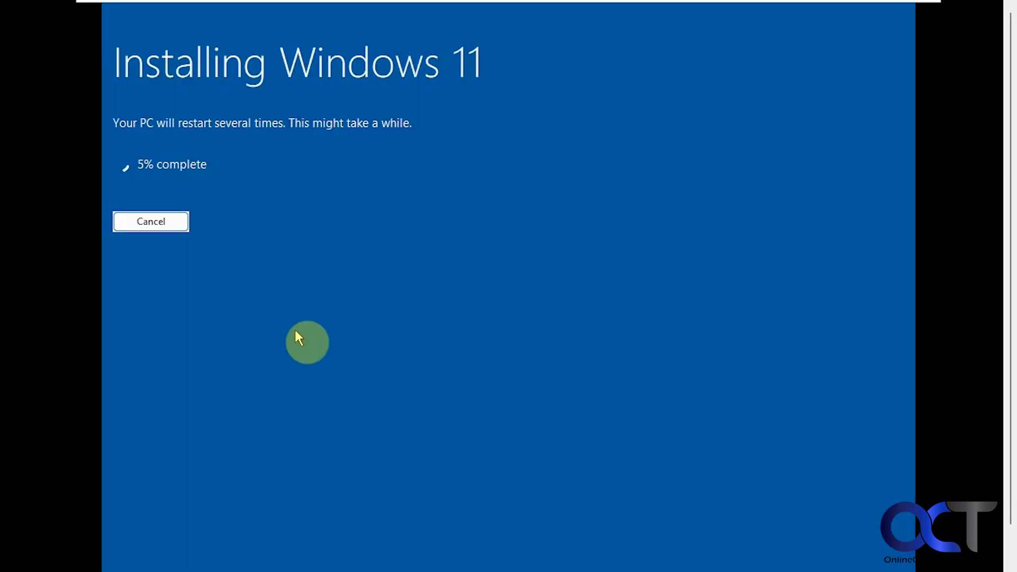
mouse_move(293, 156)
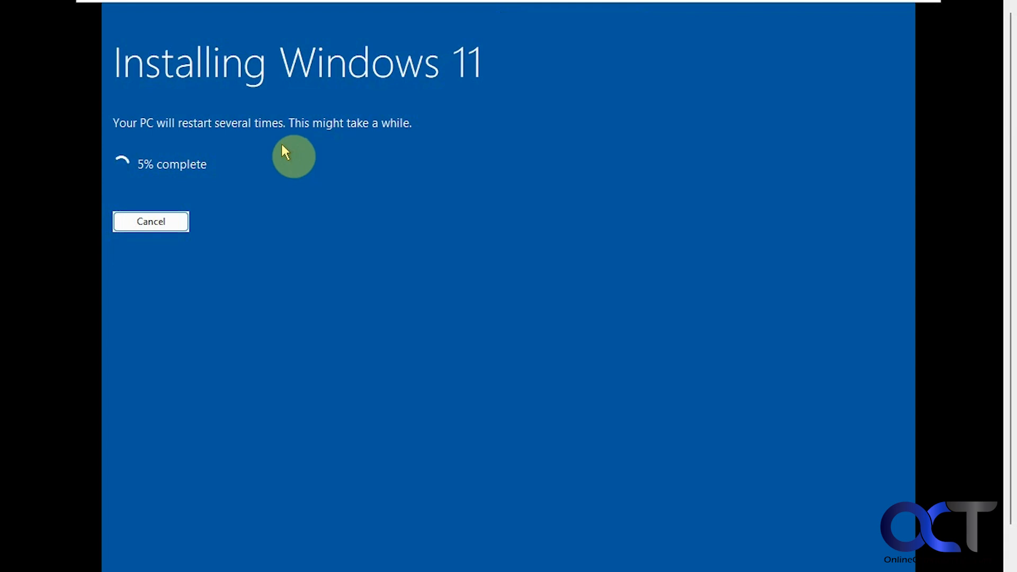
mouse_move(543, 466)
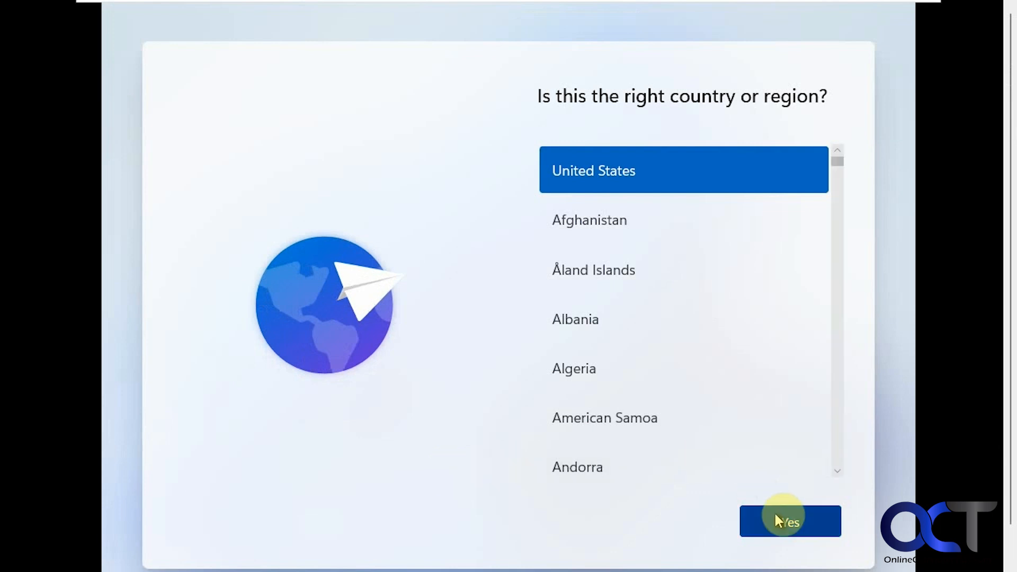
Confirm United States as the region, then check the taskbar speaker volume control
left_click(789, 521)
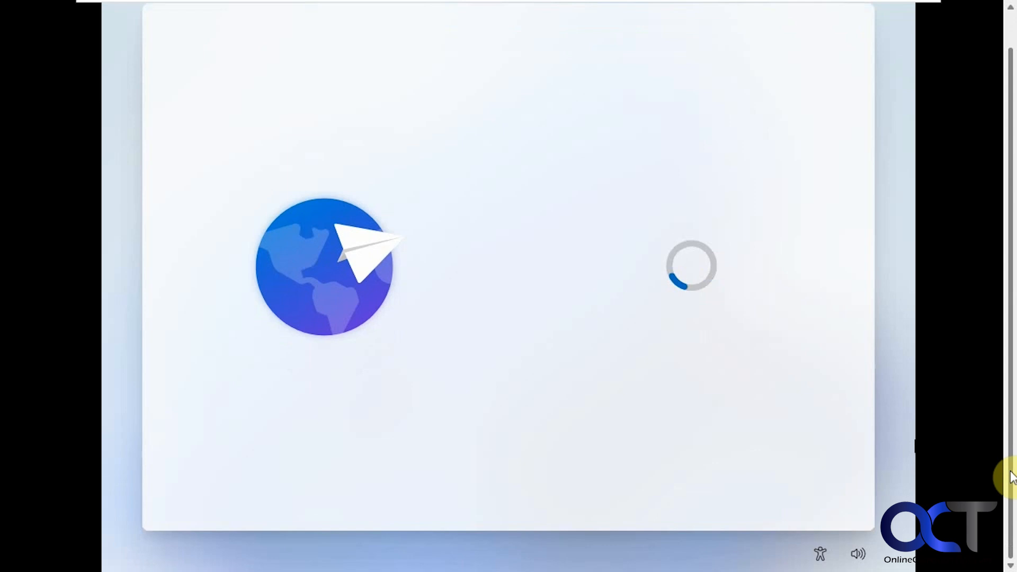
mouse_move(845, 397)
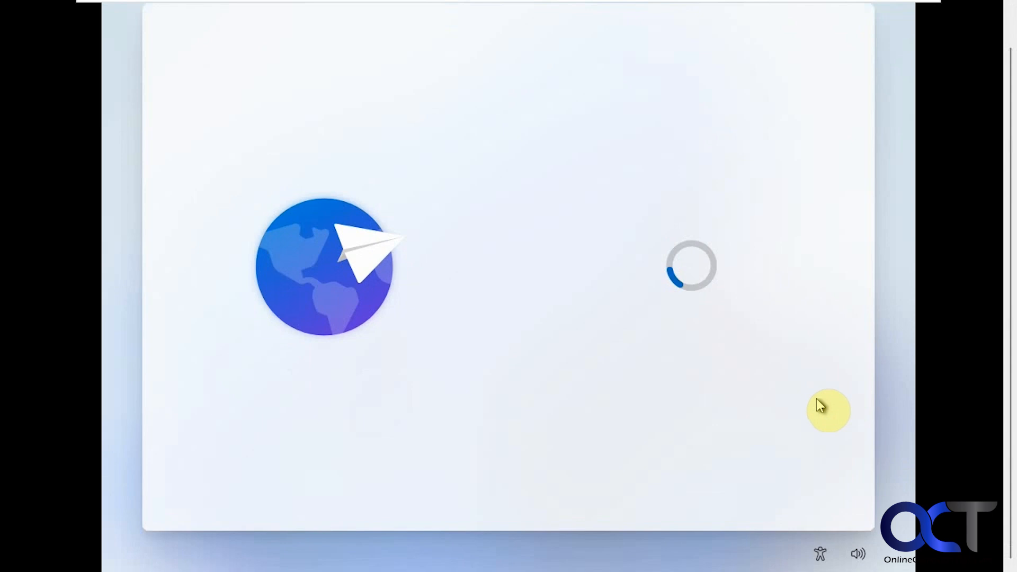
mouse_move(862, 547)
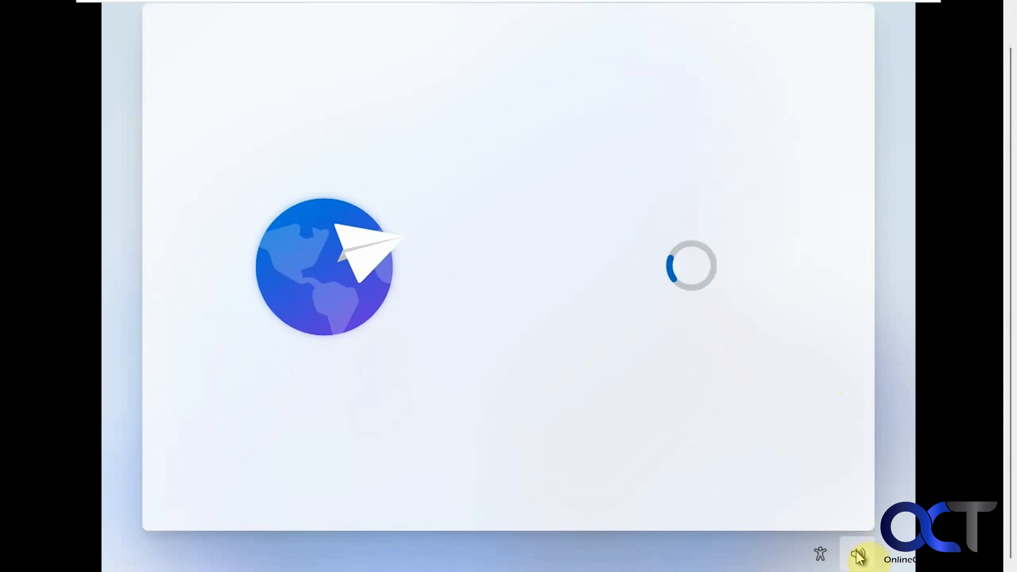
left_click(858, 555)
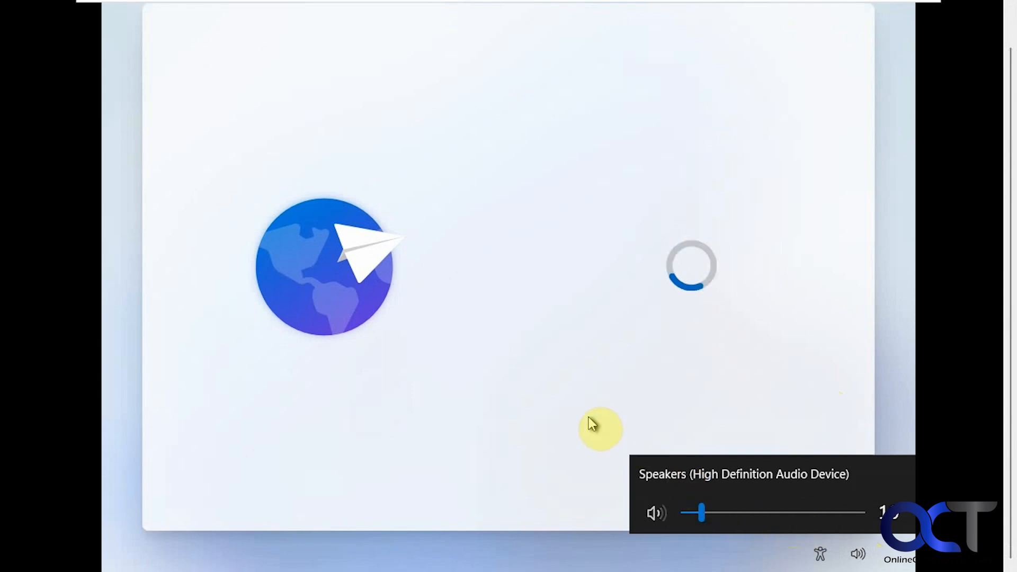
mouse_move(561, 471)
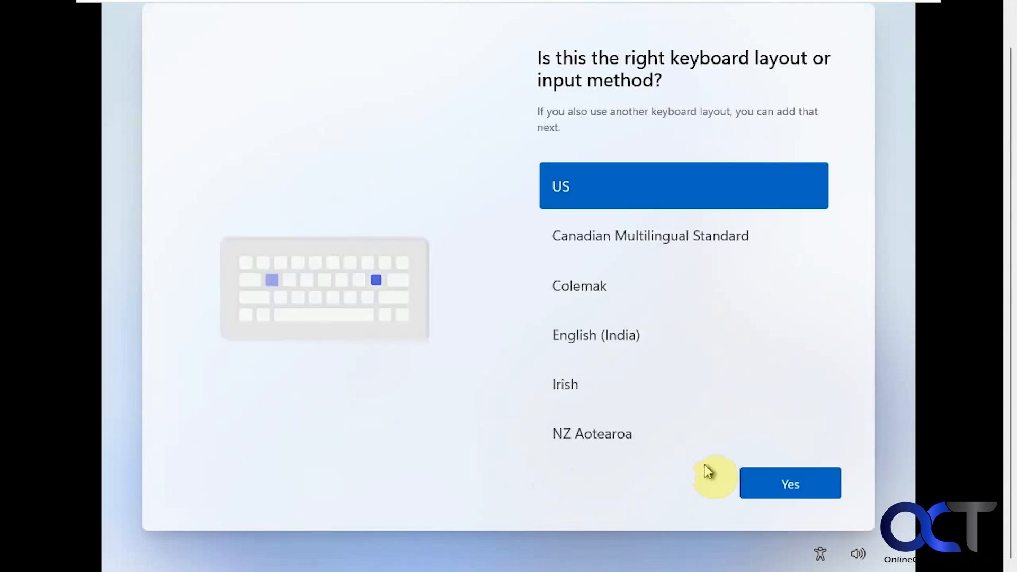
Accept US as the keyboard layout and skip adding a second layout
left_click(789, 483)
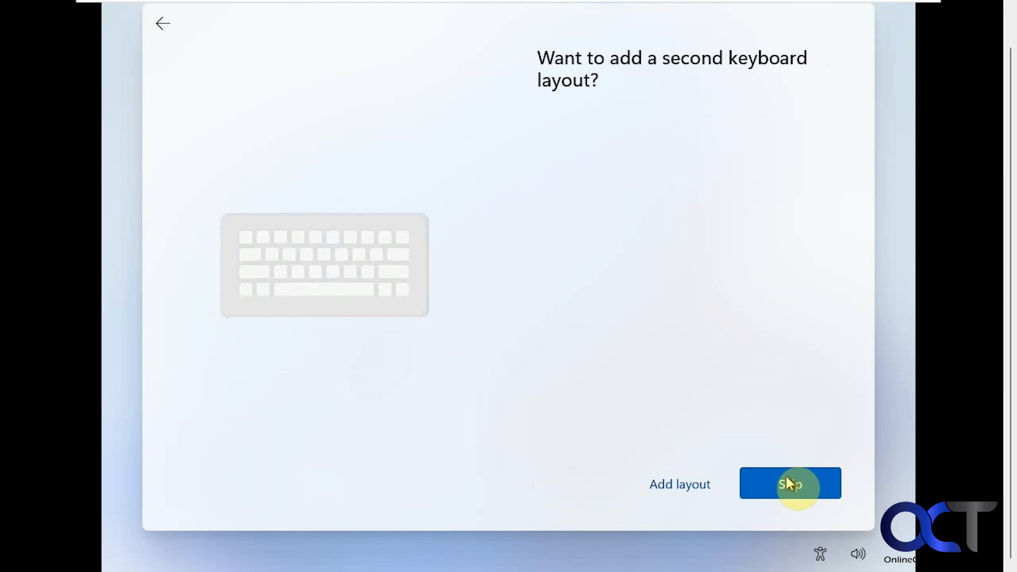
left_click(790, 483)
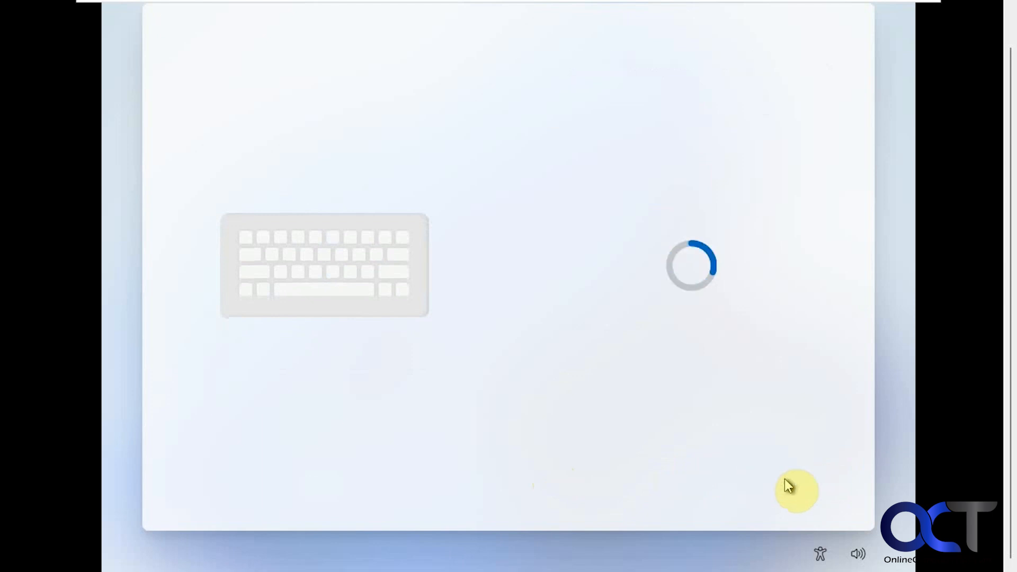
mouse_move(783, 491)
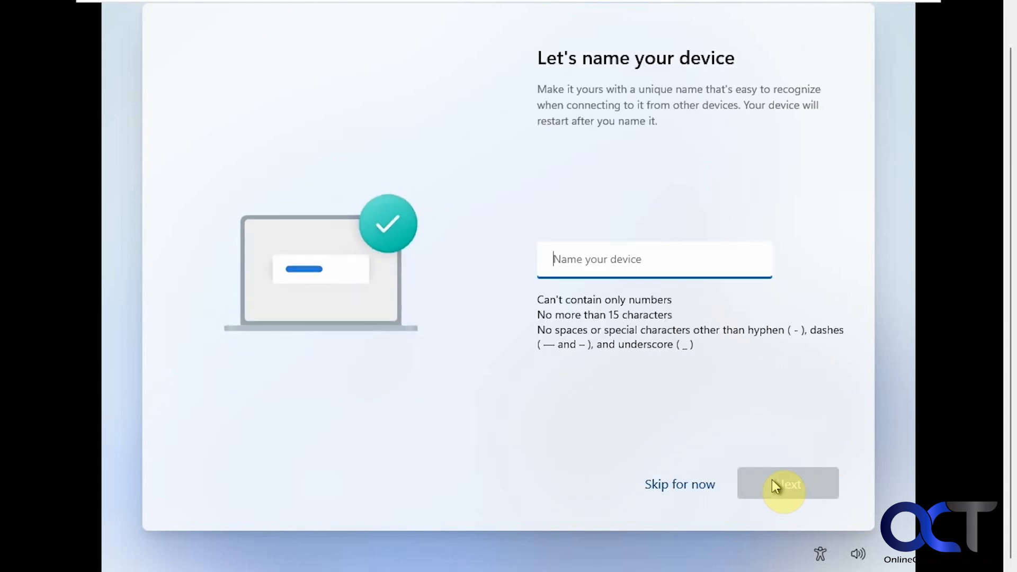
Name the device 'test' and continue to the Microsoft account sign-in
type("test")
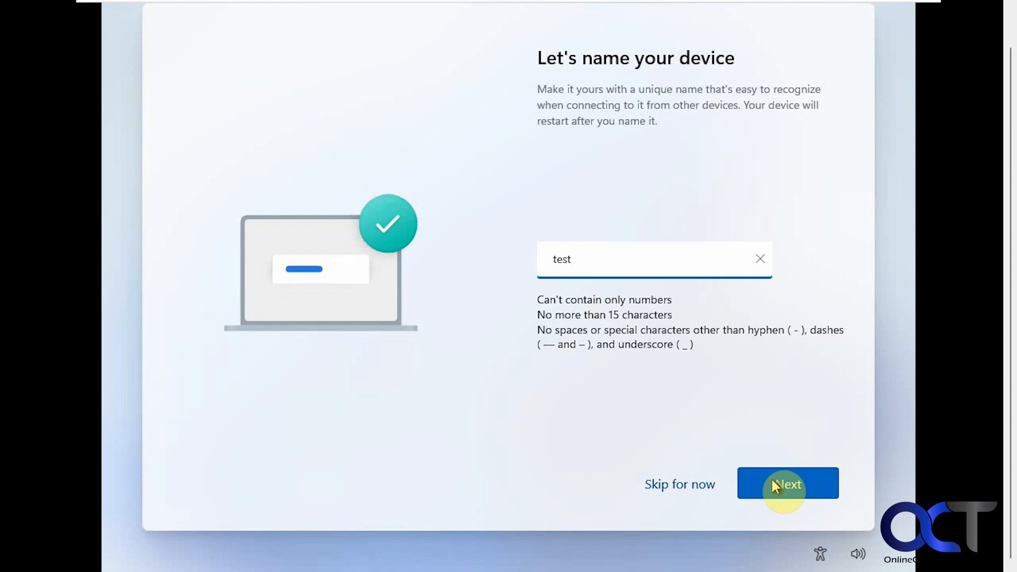
left_click(788, 483)
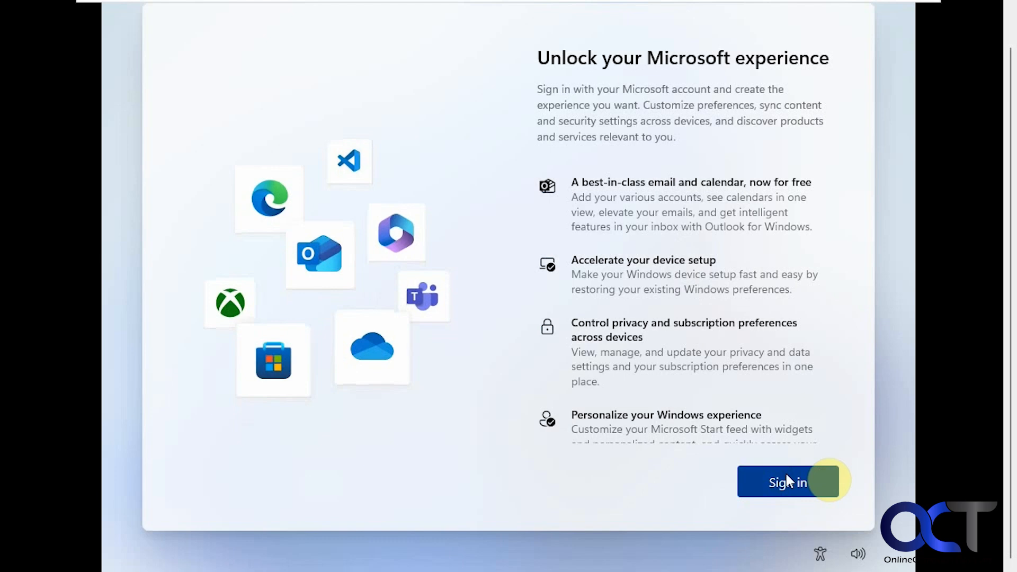
left_click(786, 482)
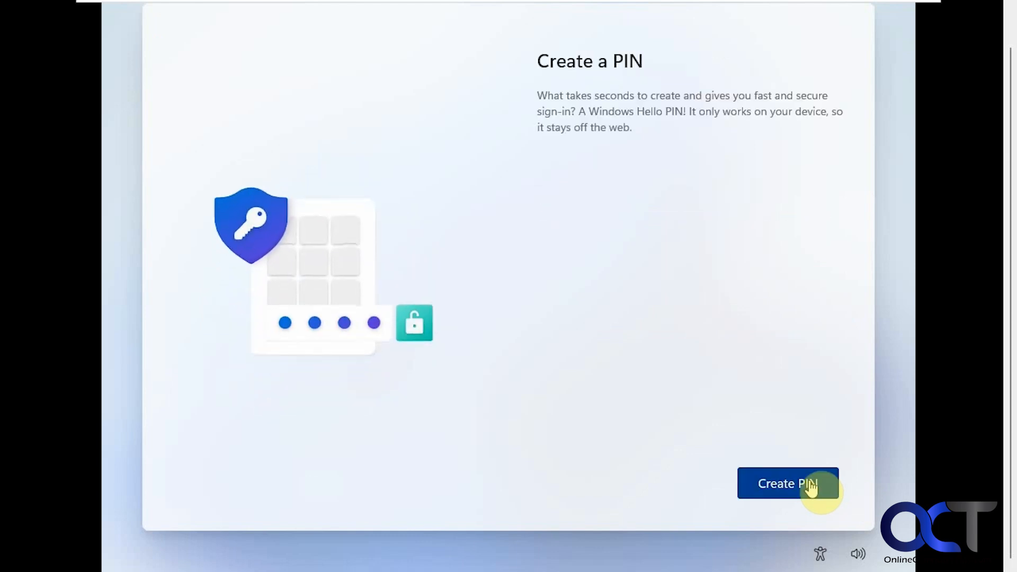
left_click(787, 483)
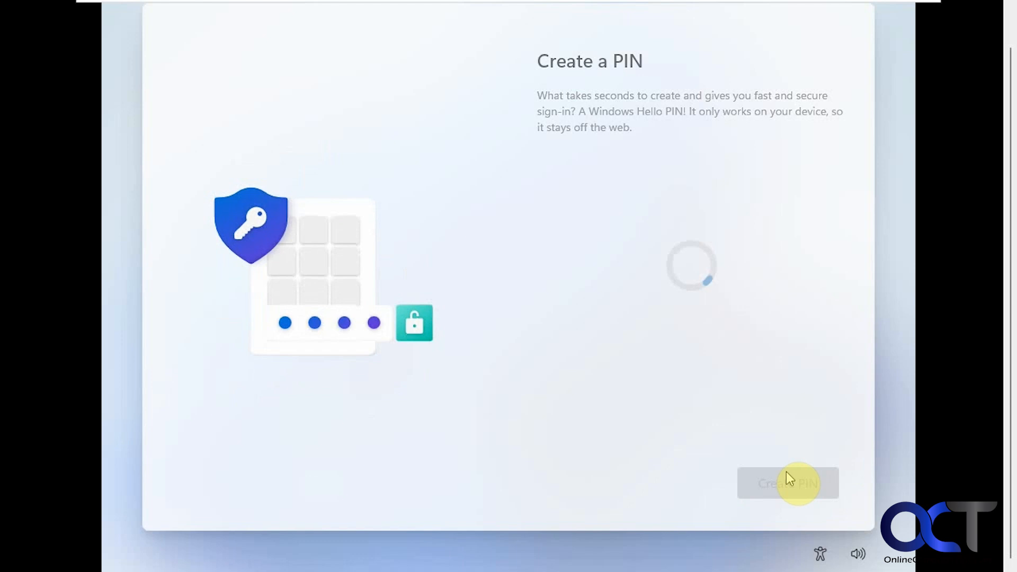
left_click(788, 482)
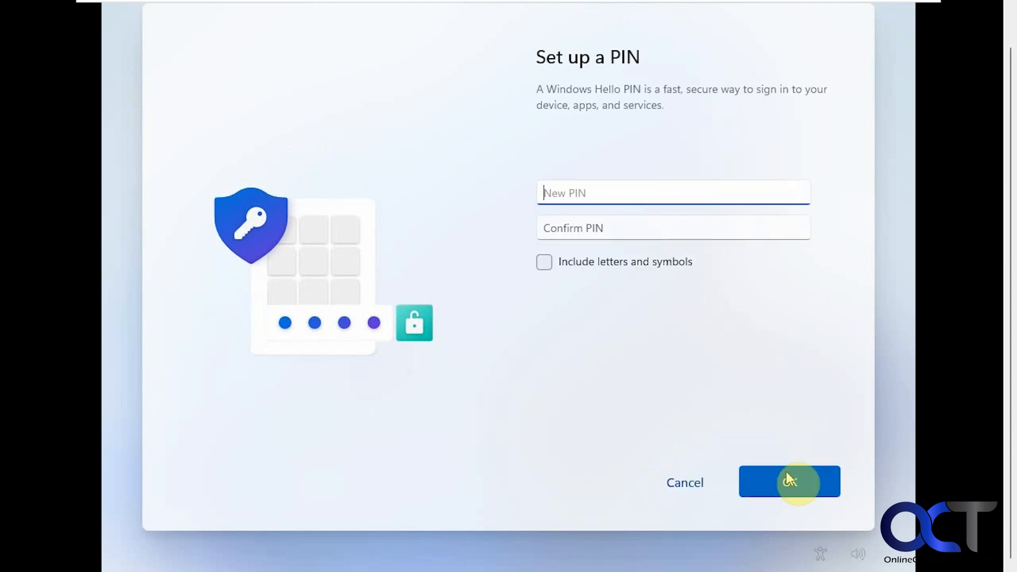
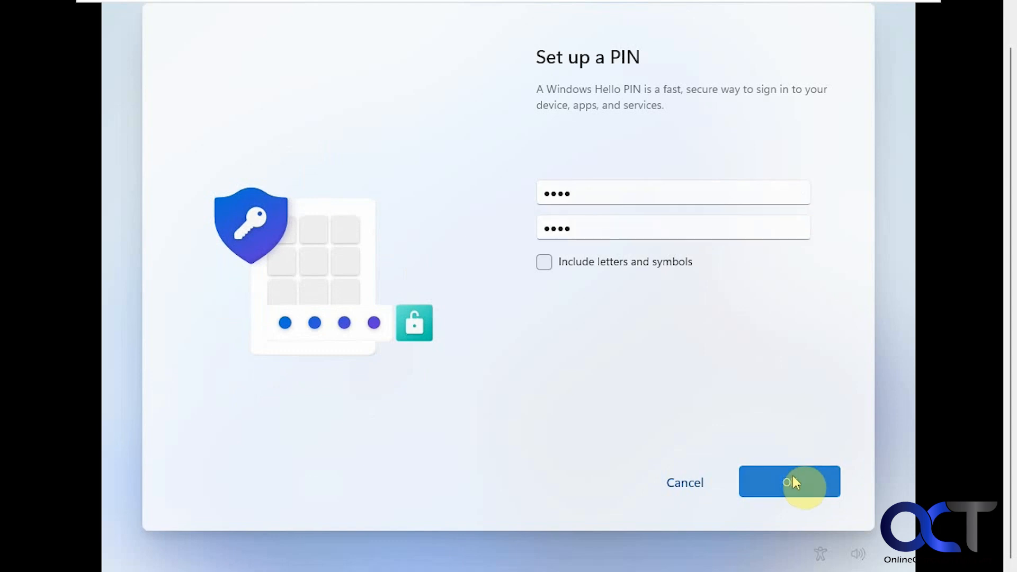
left_click(790, 482)
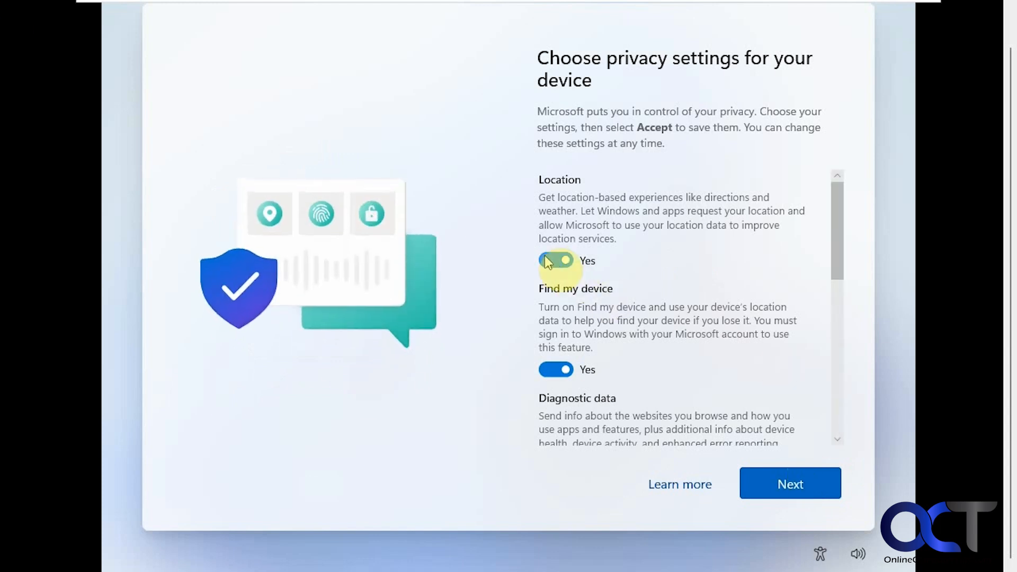
Switch Advertising ID to No and accept the privacy choices
scroll("down", 3)
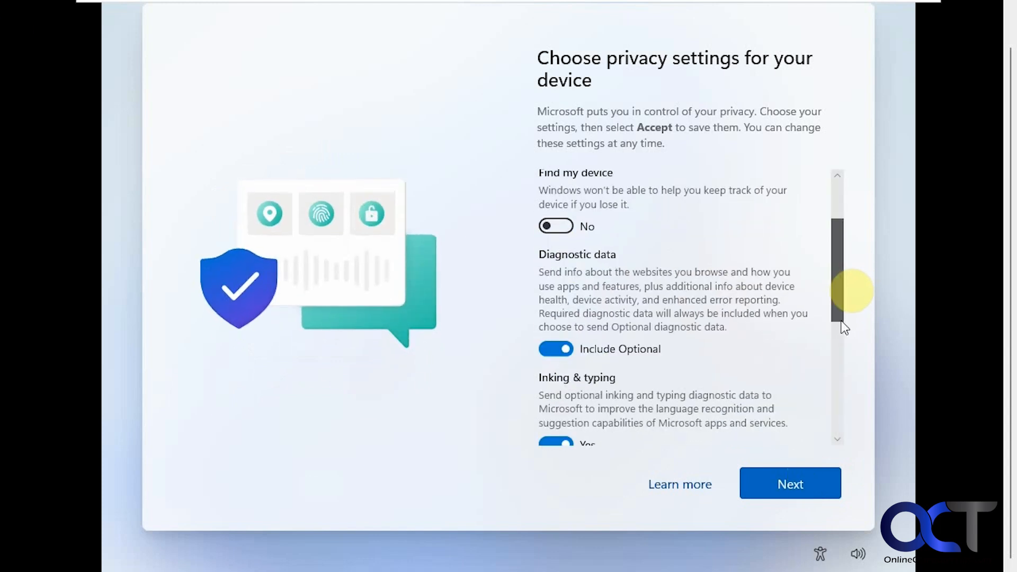
scroll("down", 3)
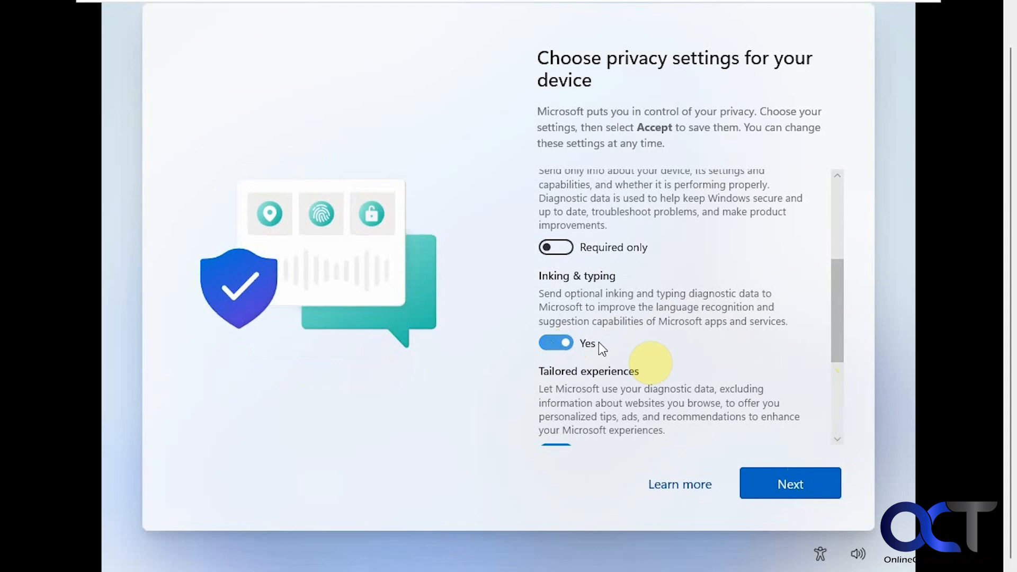
scroll("down", 3)
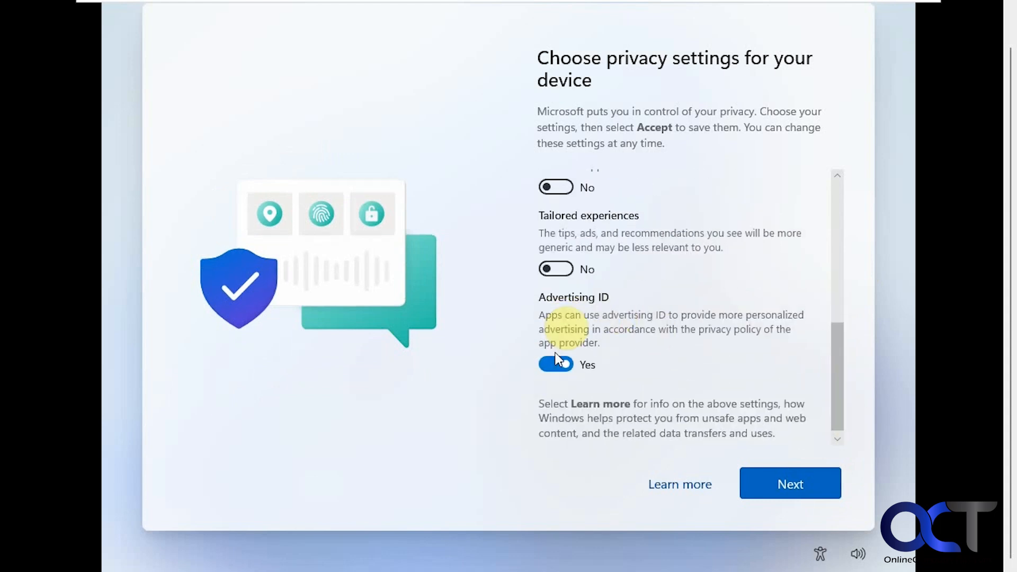
left_click(555, 363)
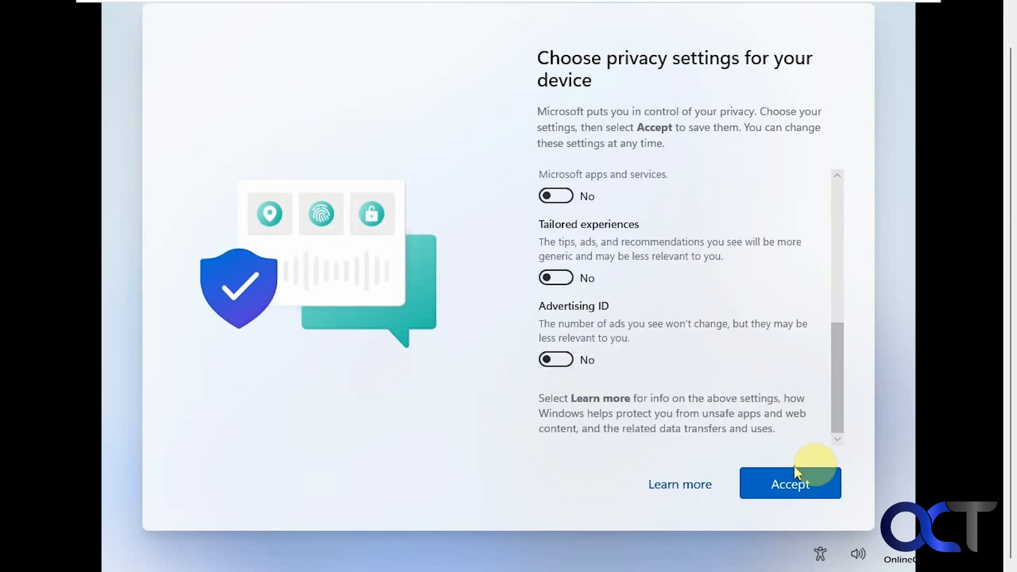
left_click(789, 483)
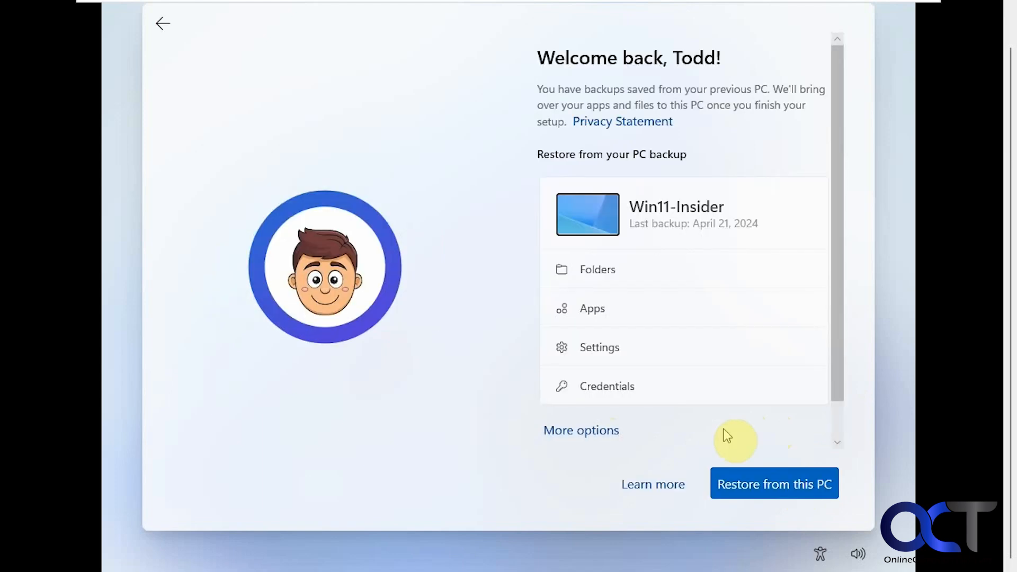
mouse_move(580, 430)
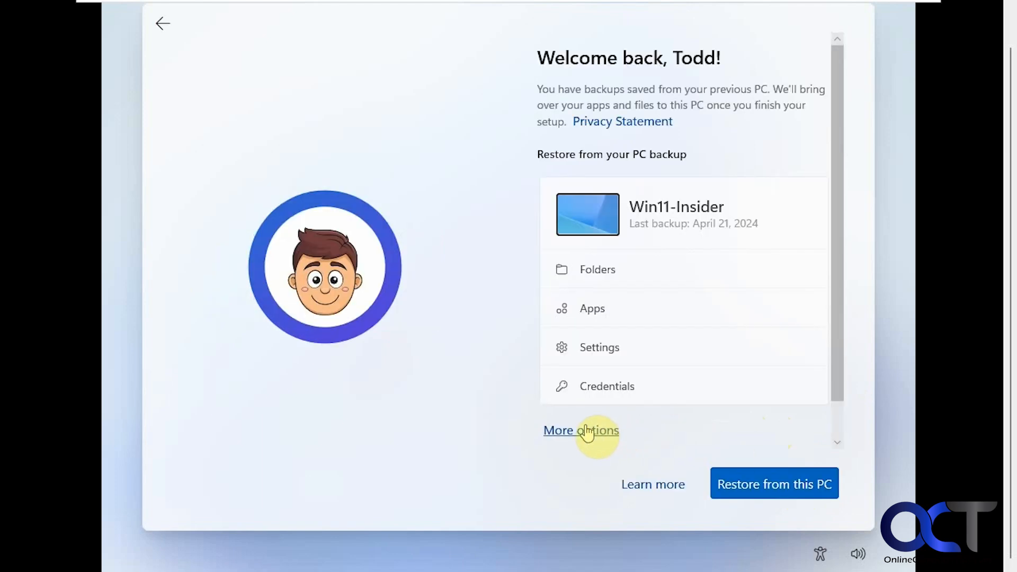
Use More options to set up as a new PC and confirm skipping the backup restore
left_click(580, 430)
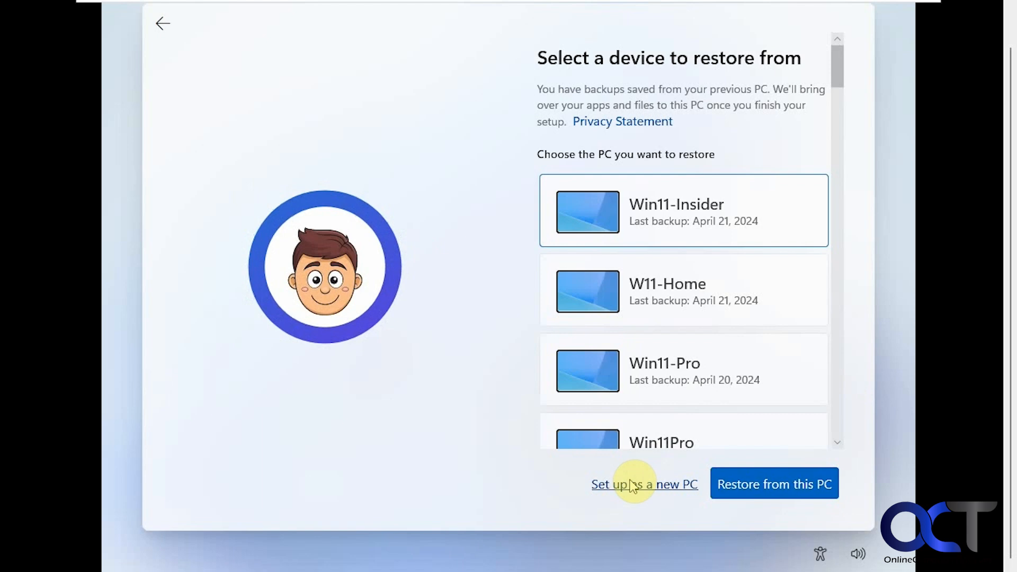
left_click(774, 483)
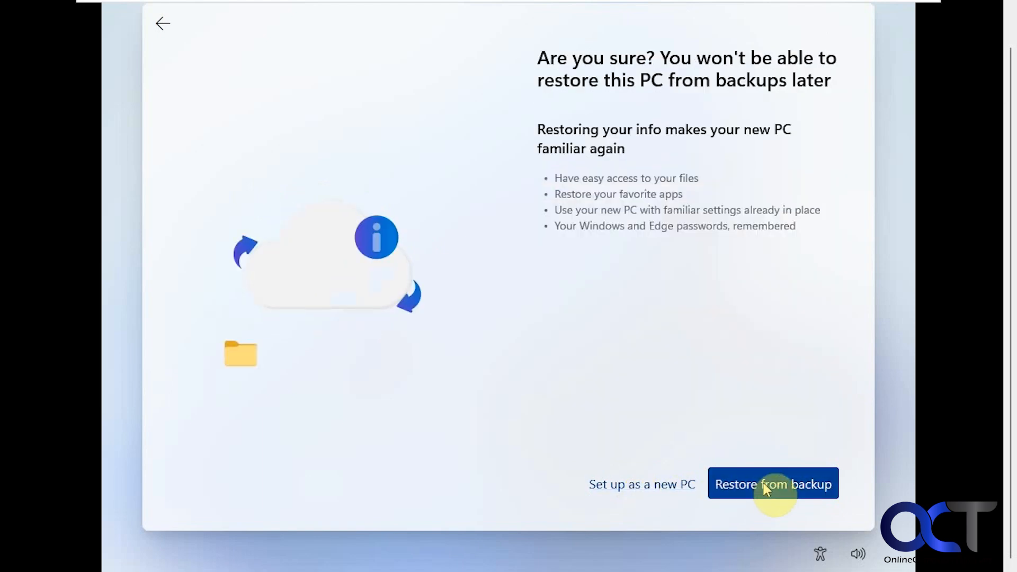
left_click(772, 483)
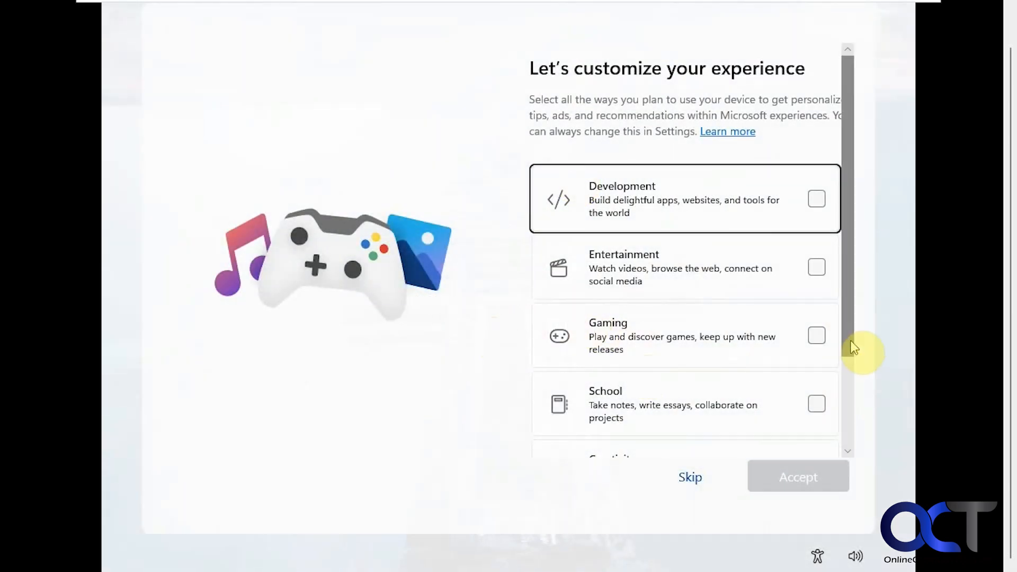
Move past the customize-experience page and skip linking a phone to the PC
scroll("down", 3)
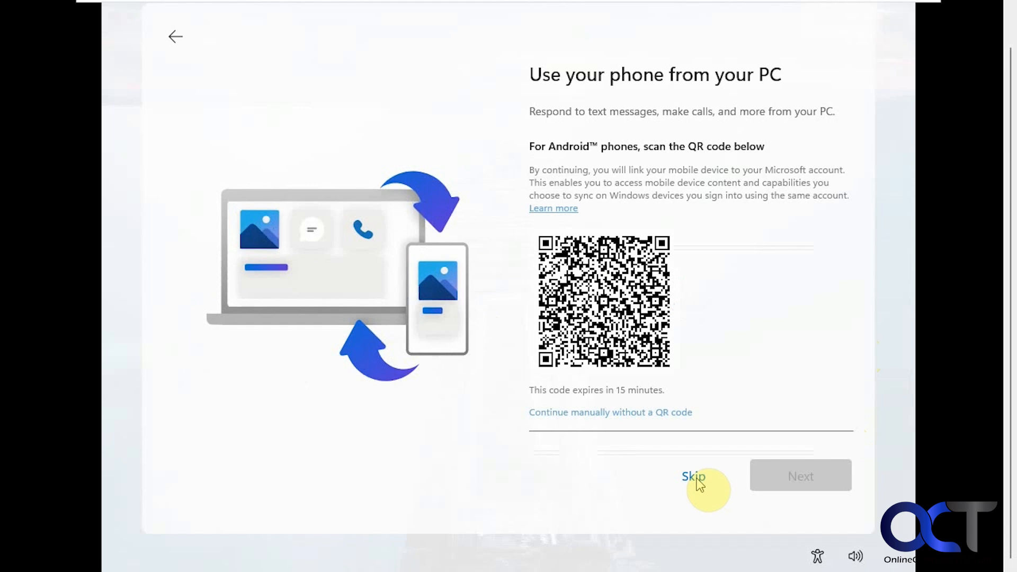
left_click(693, 476)
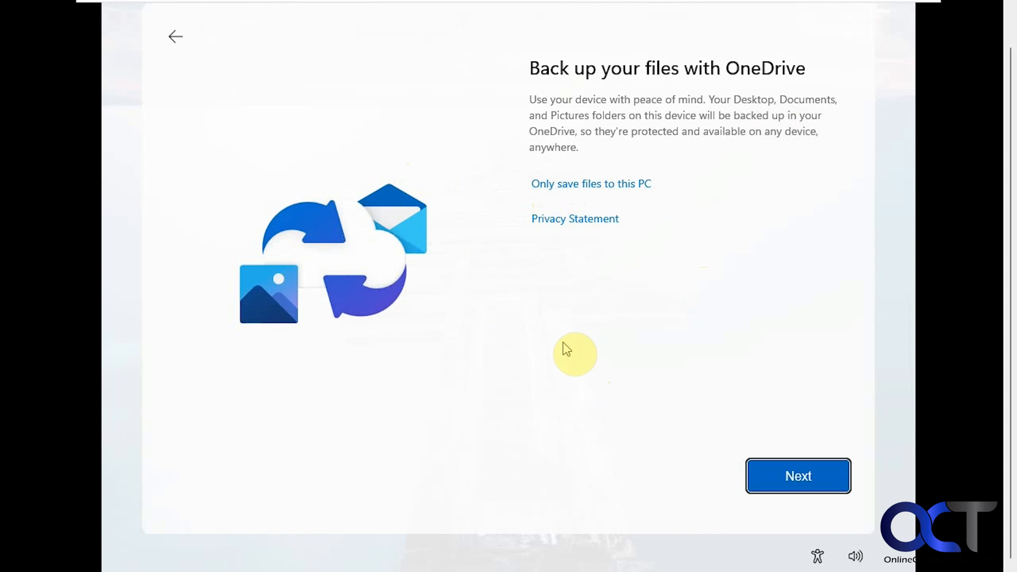
mouse_move(746, 269)
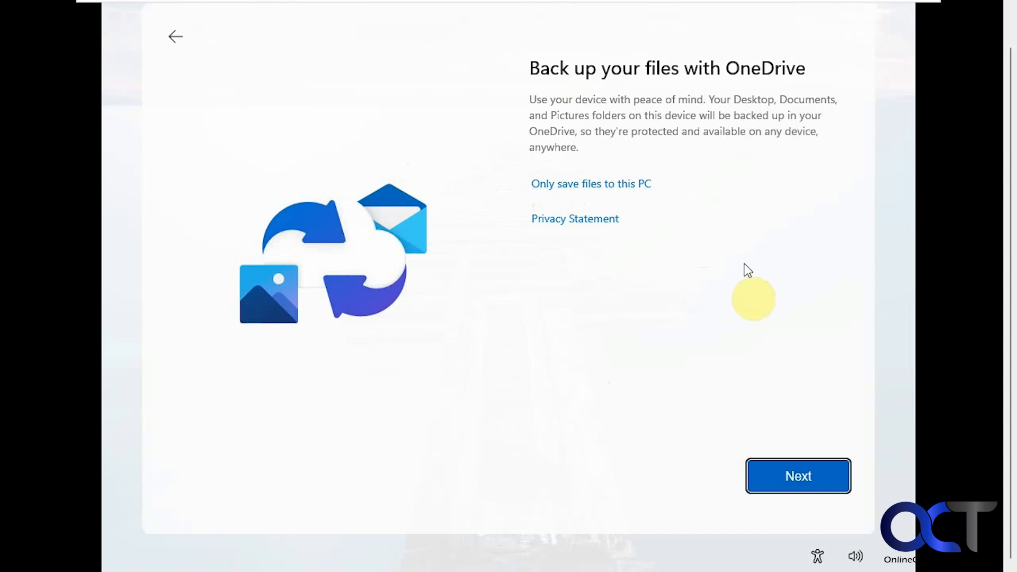
mouse_move(583, 200)
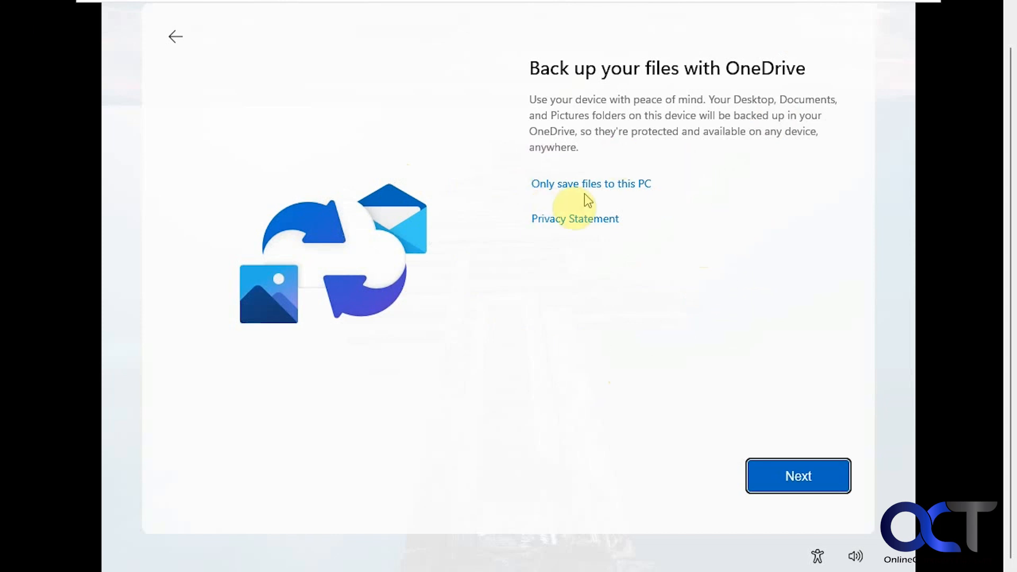
mouse_move(644, 272)
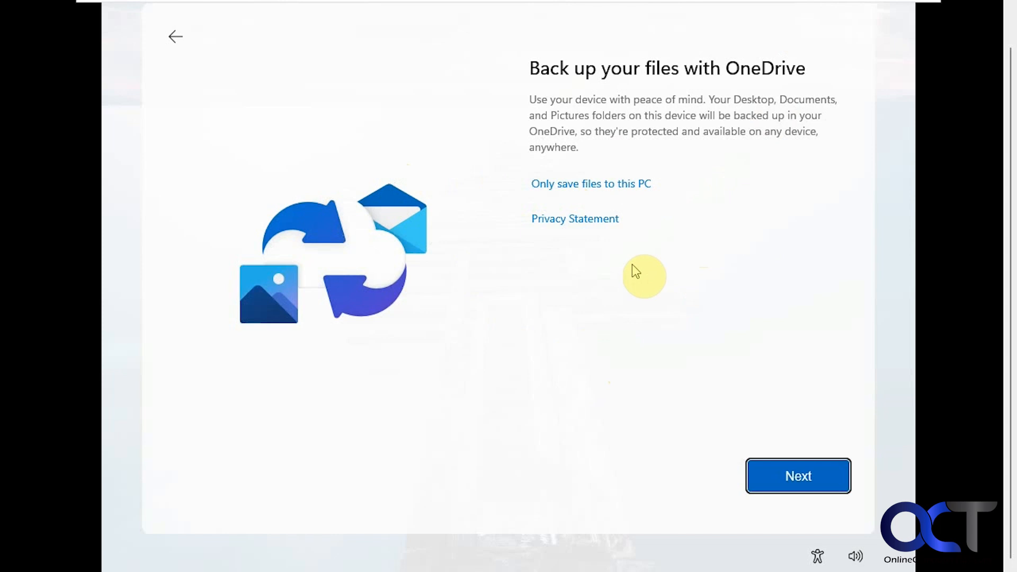
mouse_move(649, 269)
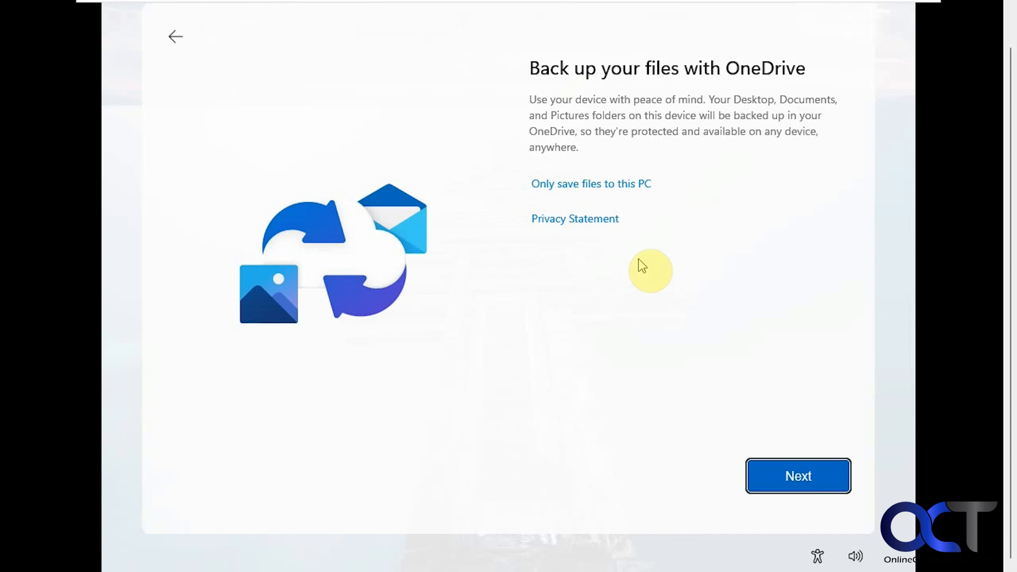
mouse_move(664, 267)
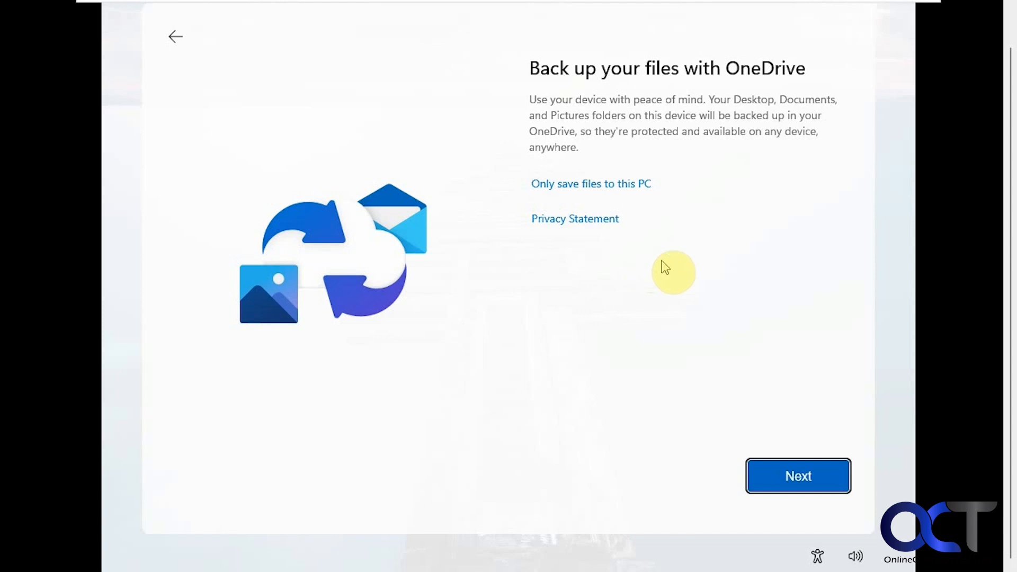
mouse_move(697, 269)
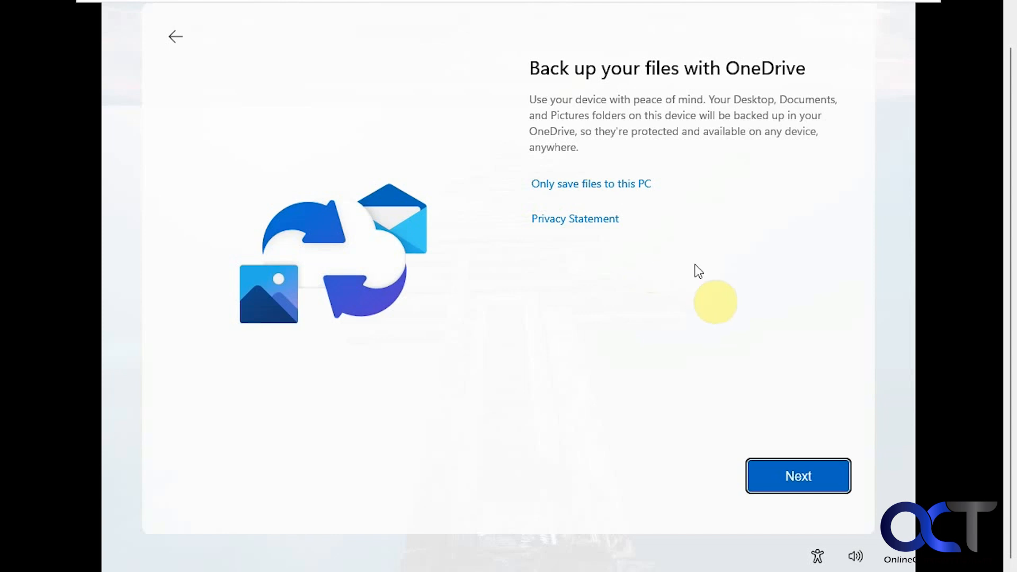
mouse_move(633, 218)
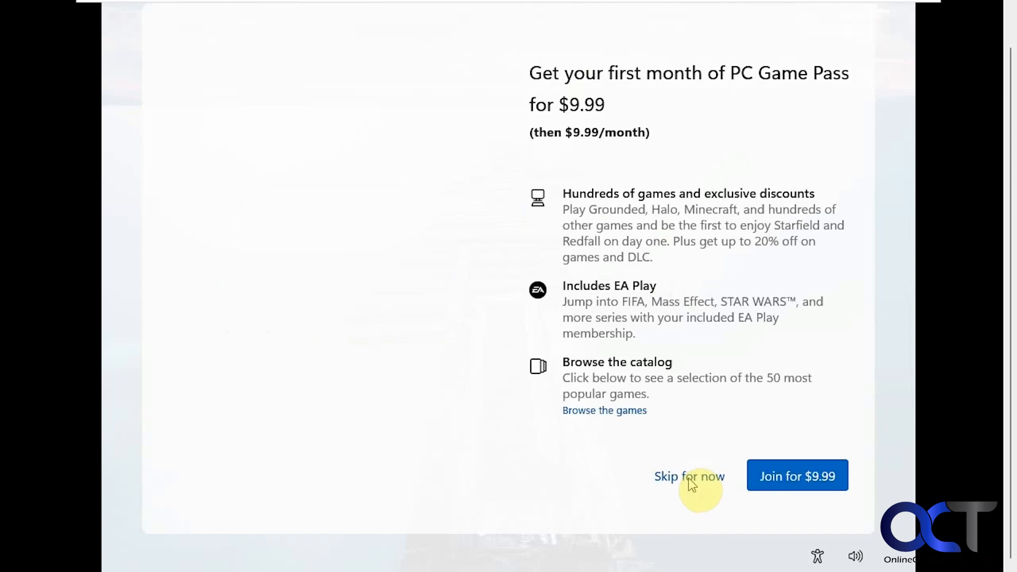
Decline the PC Game Pass offer with Skip for now, finishing setup on the desktop
left_click(603, 410)
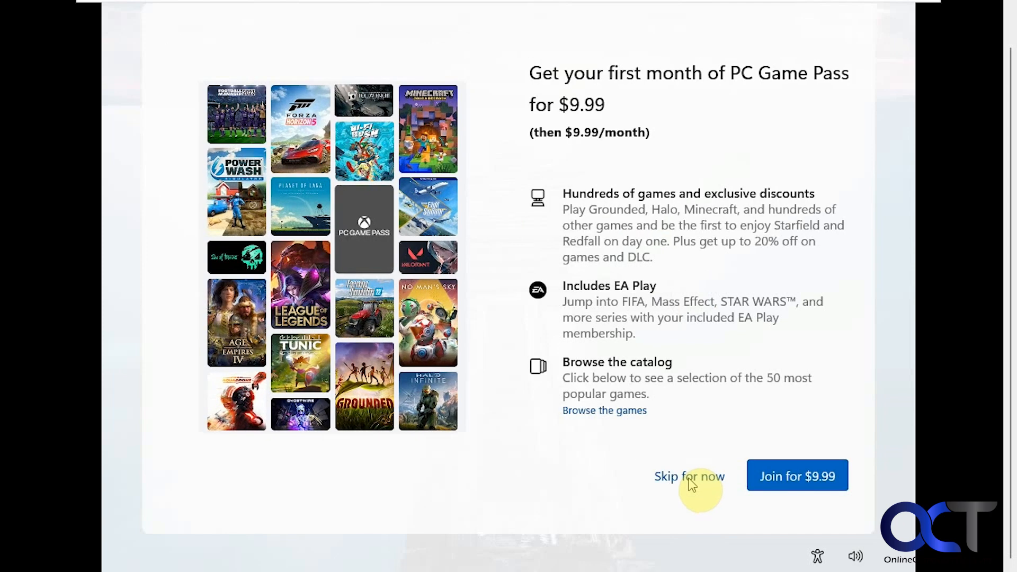
left_click(689, 475)
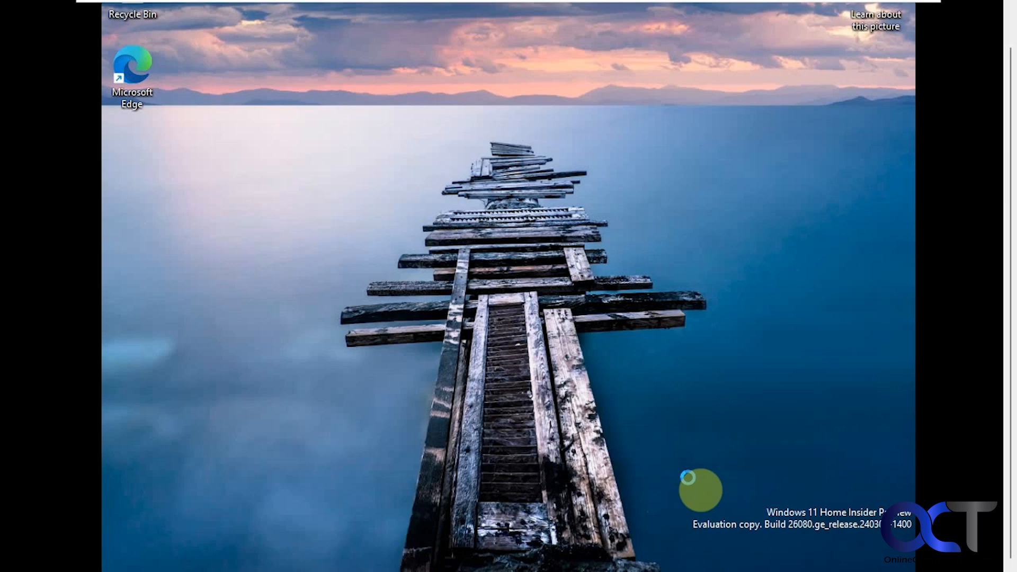
mouse_move(699, 488)
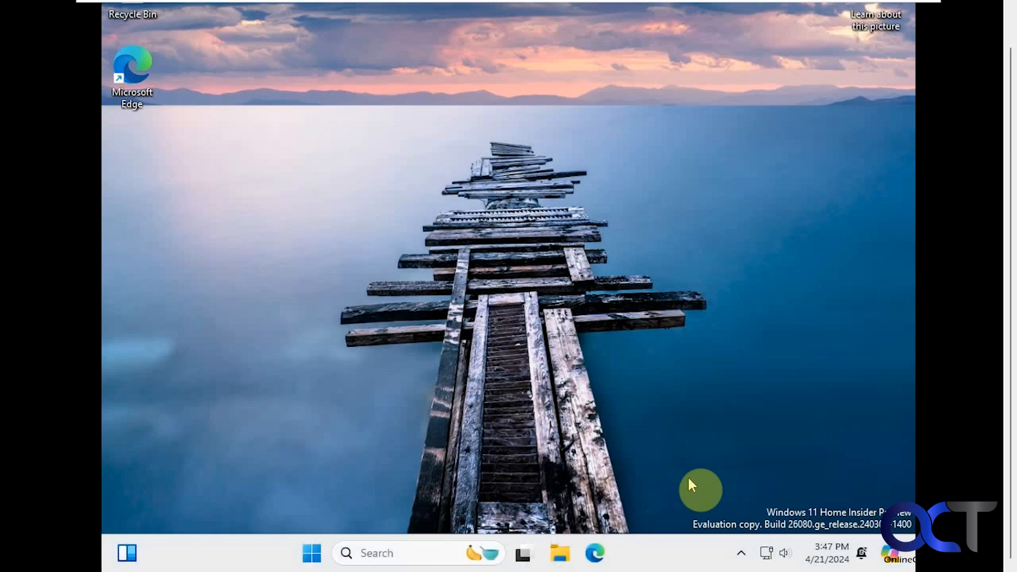
left_click(311, 552)
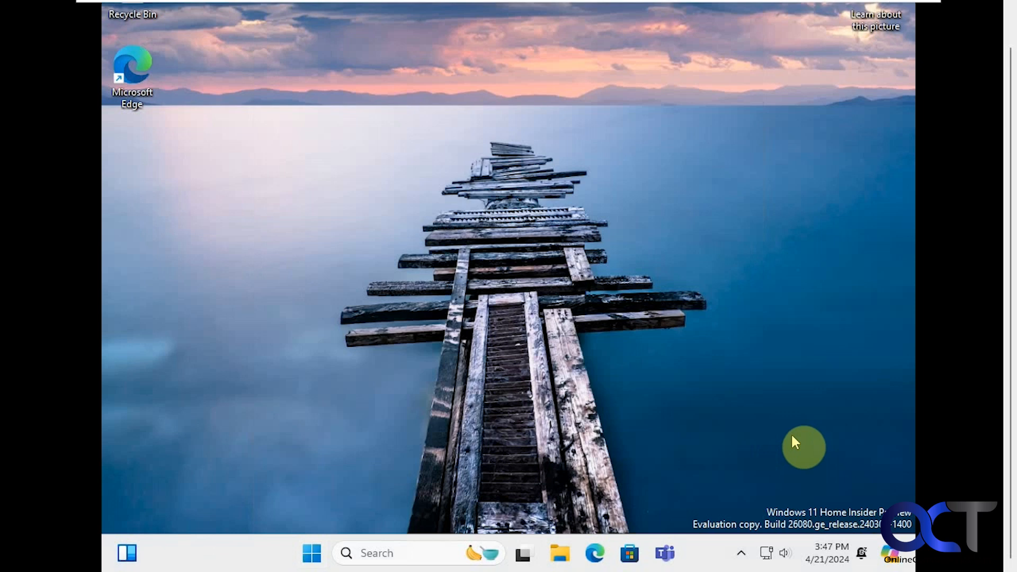
mouse_move(700, 343)
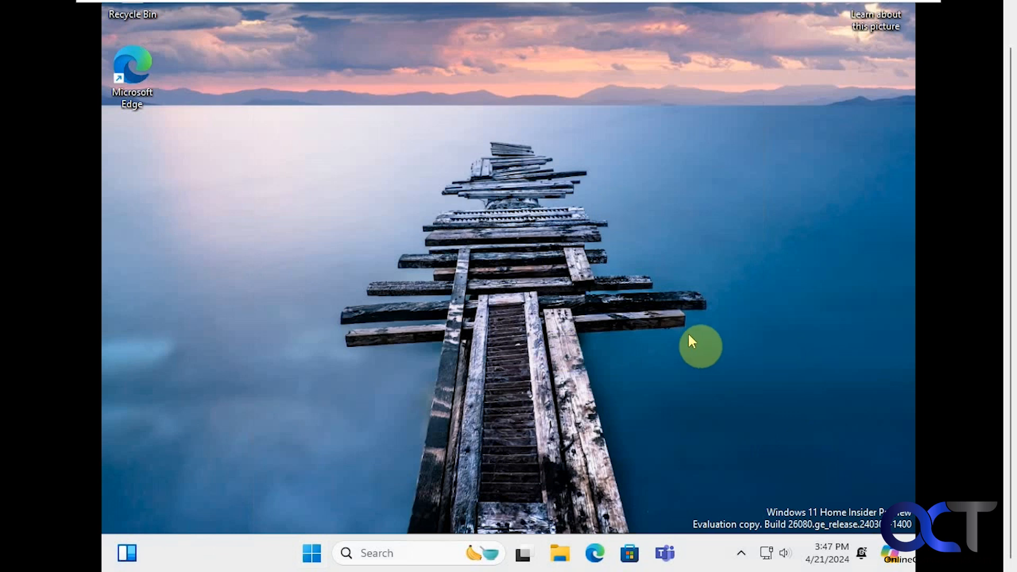
mouse_move(597, 366)
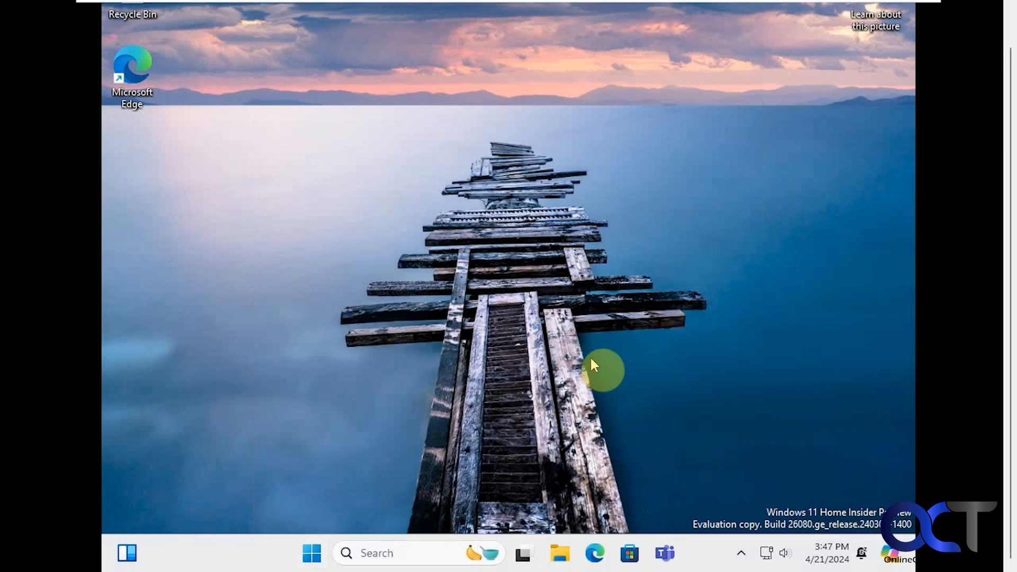
mouse_move(798, 519)
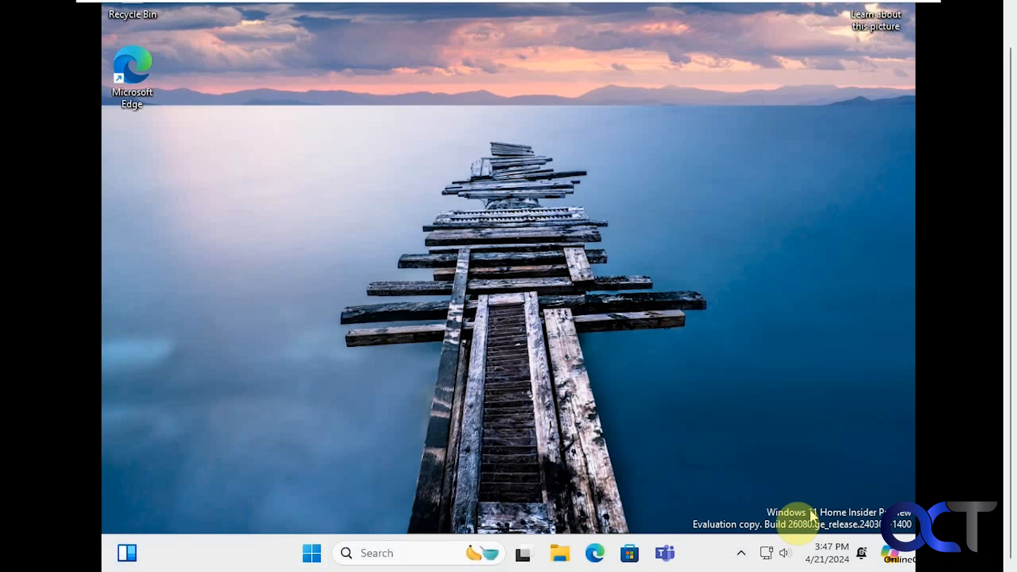
mouse_move(785, 458)
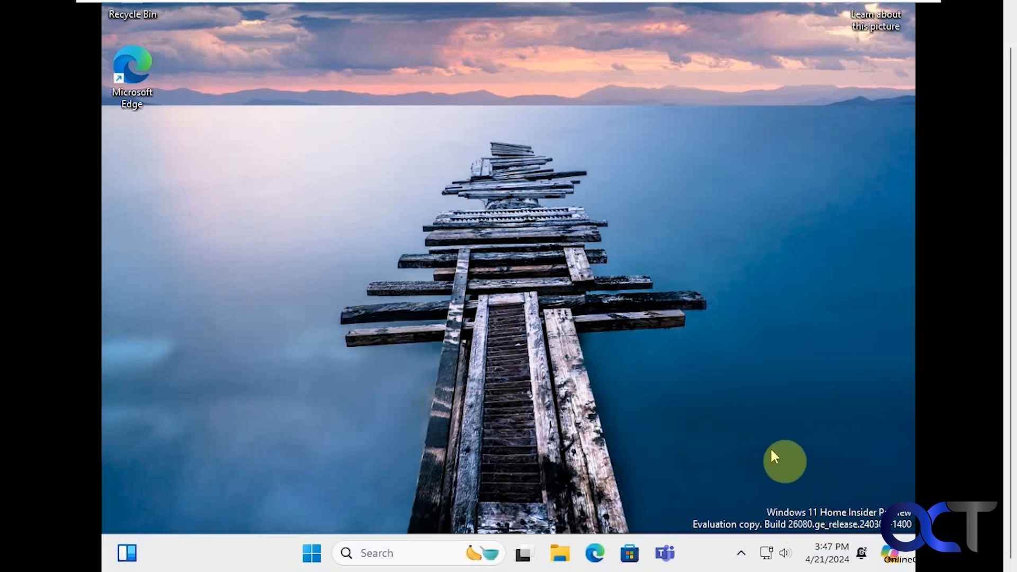
mouse_move(795, 535)
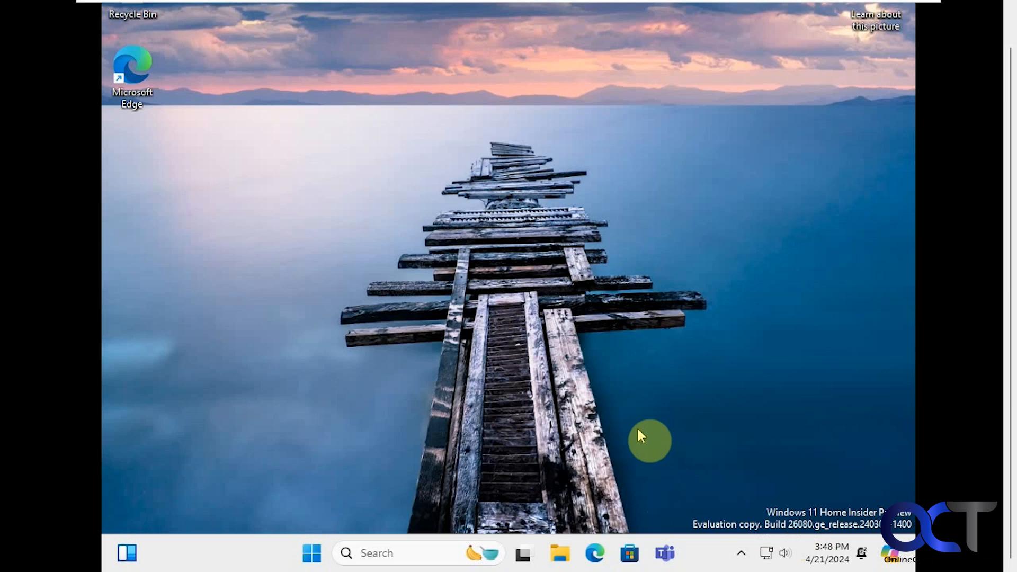
mouse_move(727, 382)
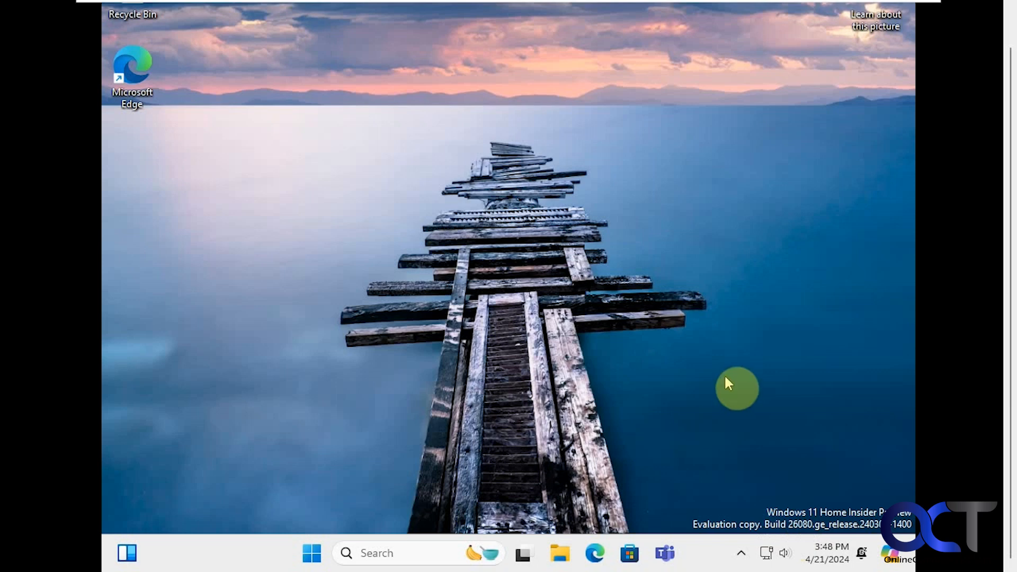
mouse_move(726, 383)
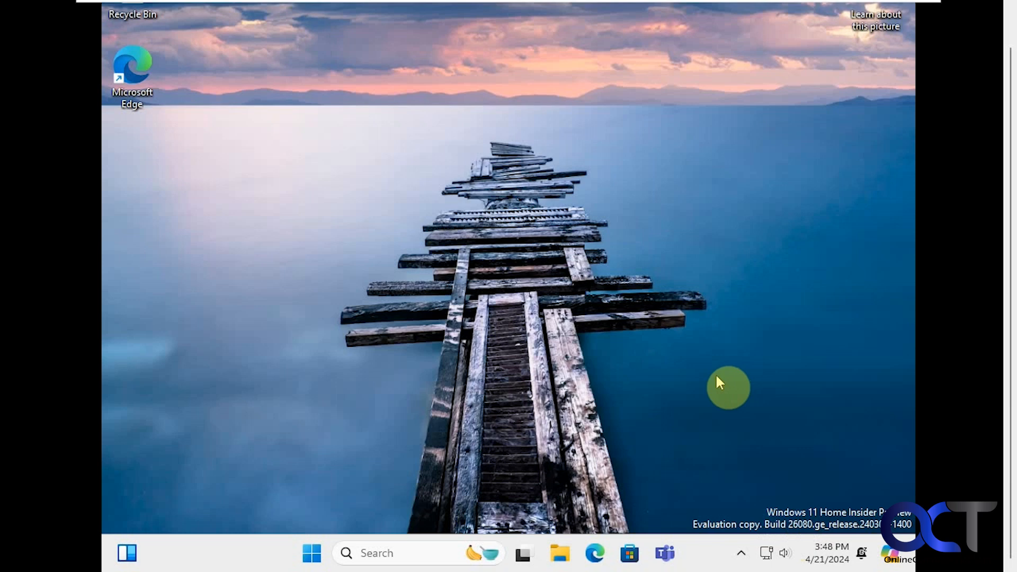